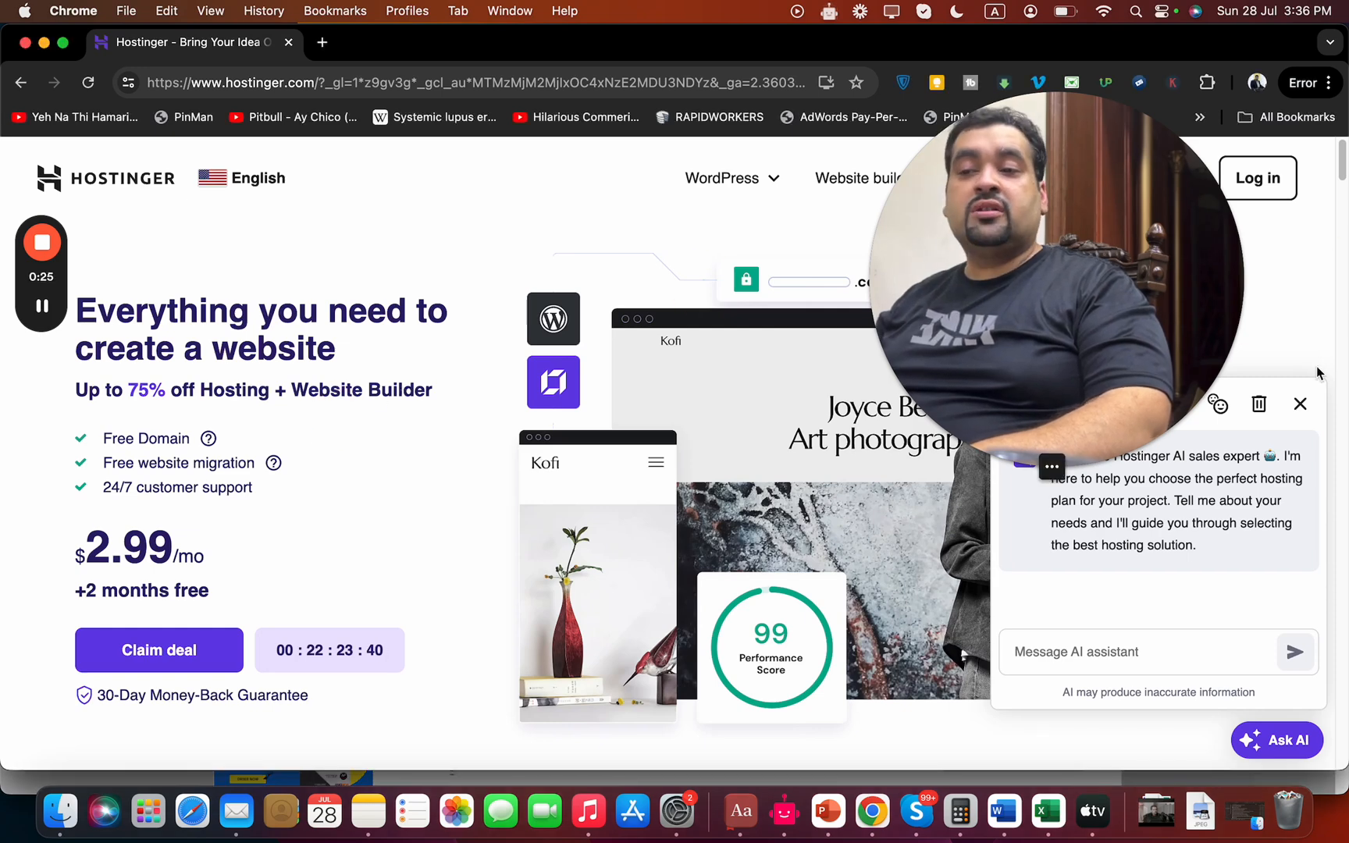
Step: Close the Ask AI chat panel and scroll to the Trustpilot/Google ratings row
left_click(1300, 404)
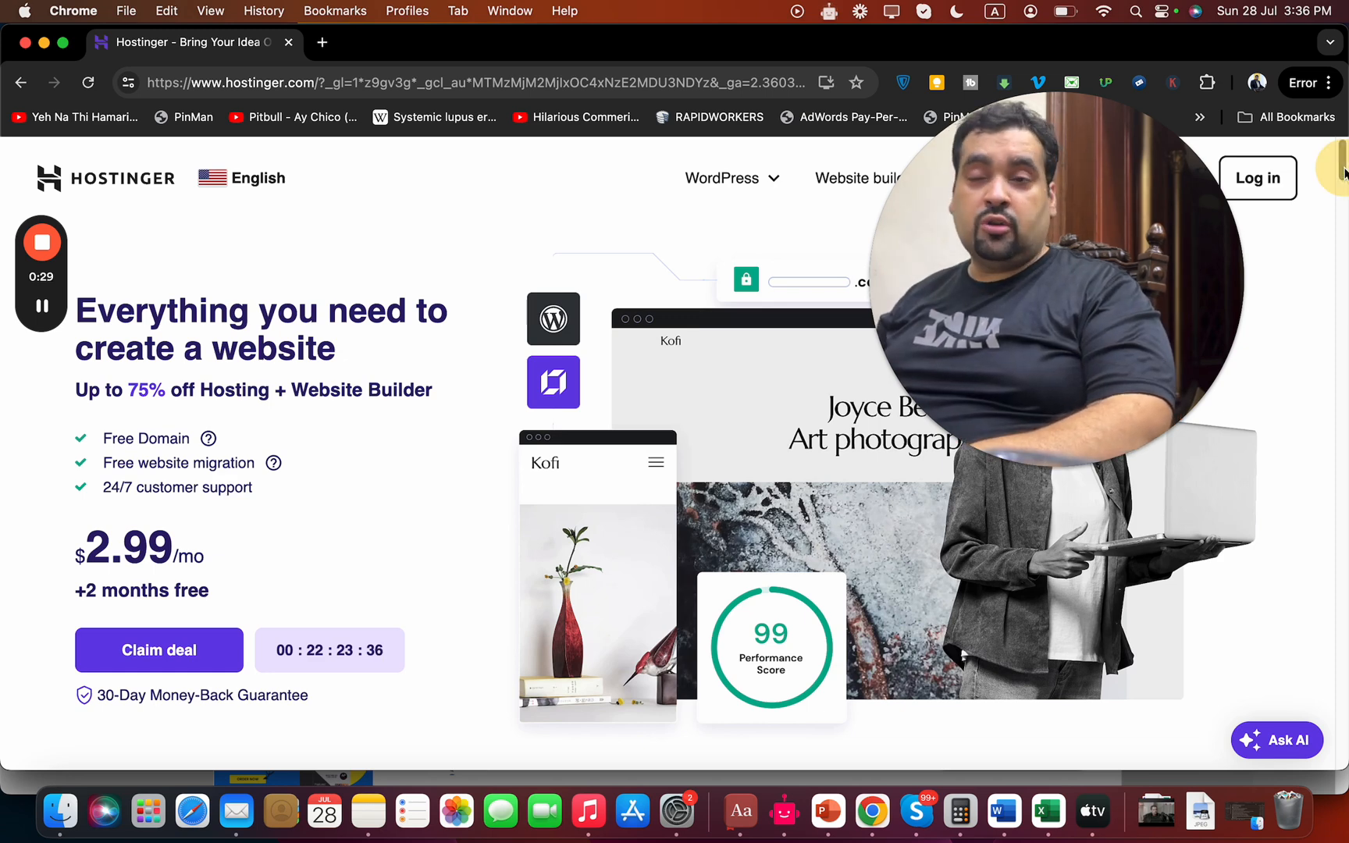
scroll("down", 3)
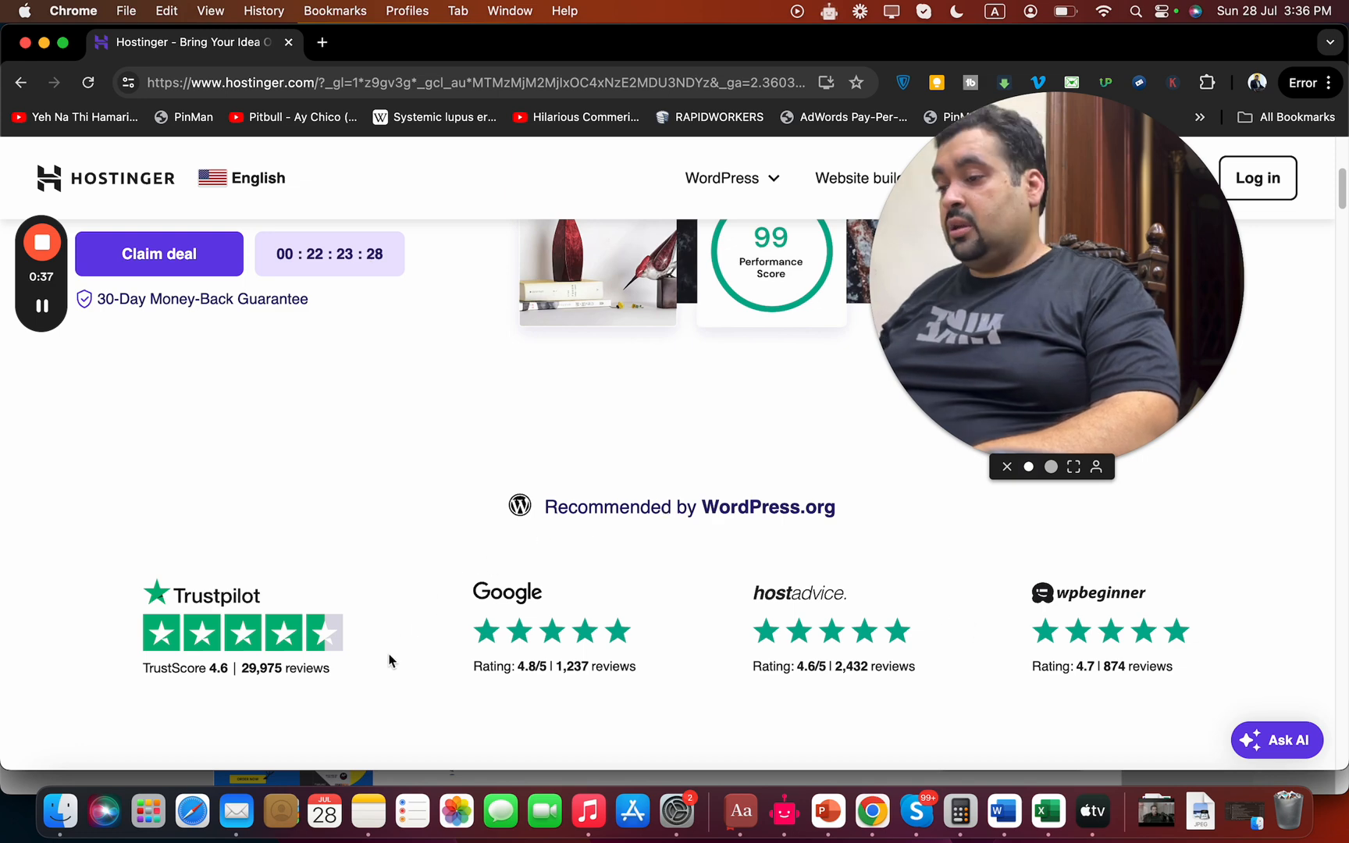
Step: View Hostinger's Trustpilot reviews in a new tab, browse several, then return to the Hostinger tab
right_click(200, 594)
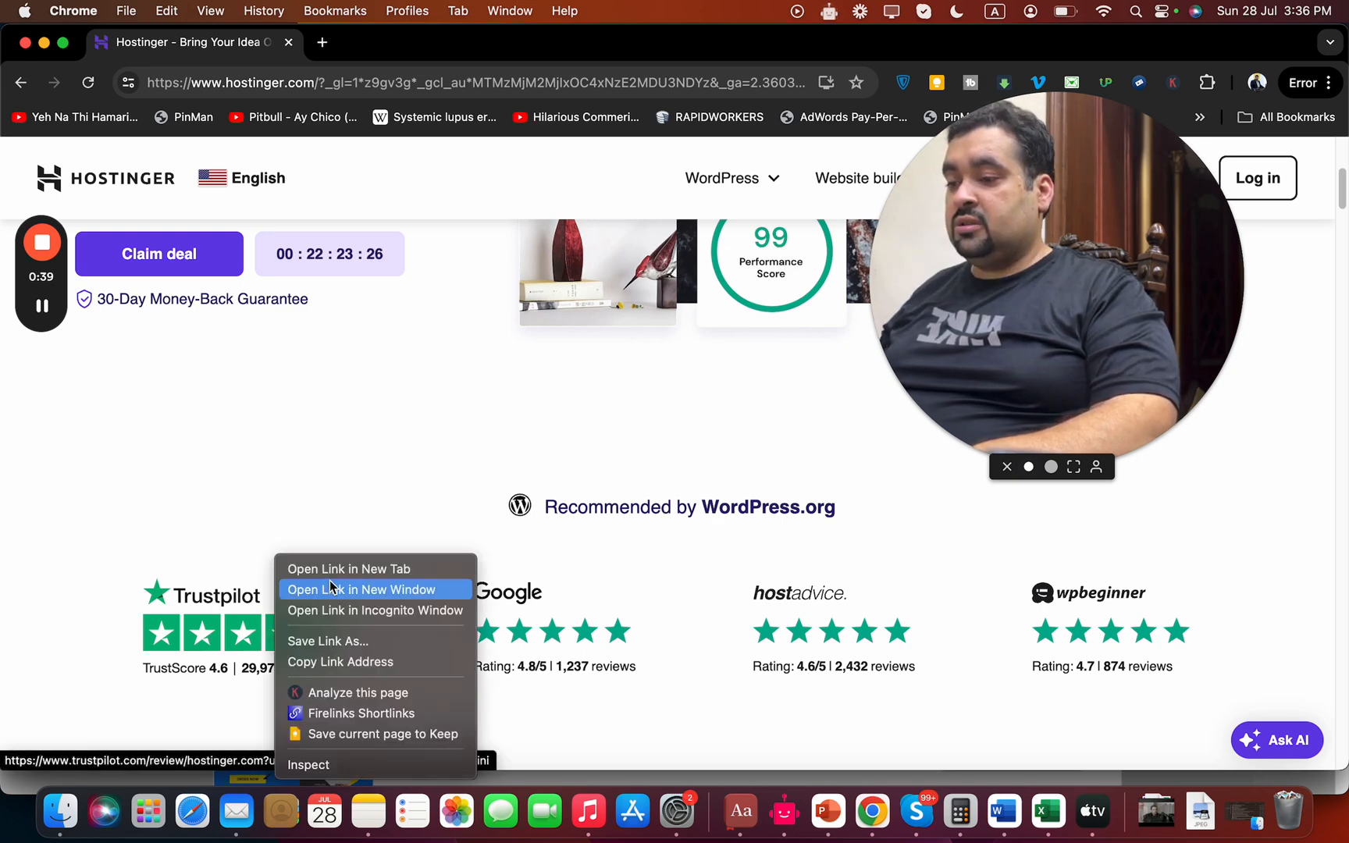
left_click(348, 568)
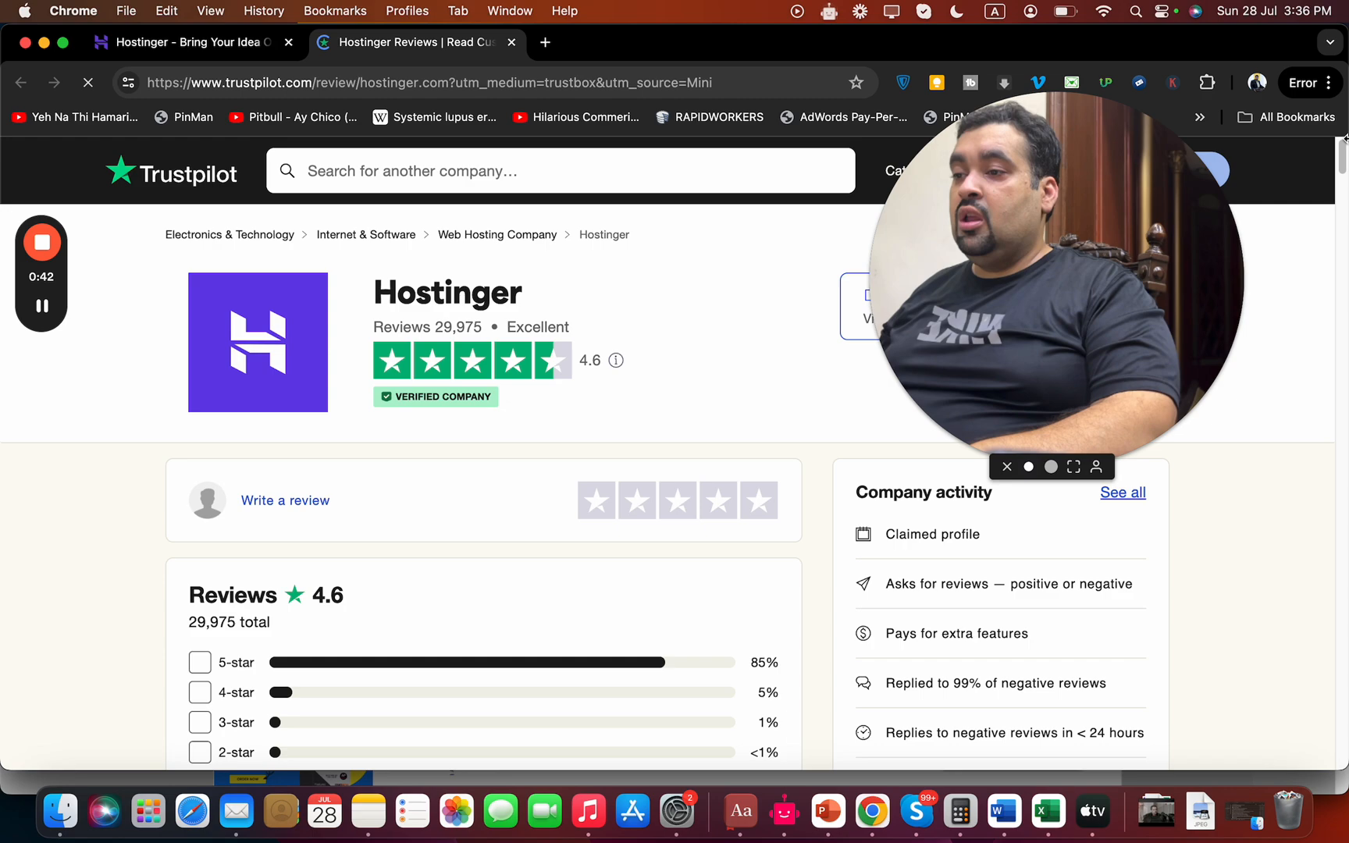
scroll("down", 3)
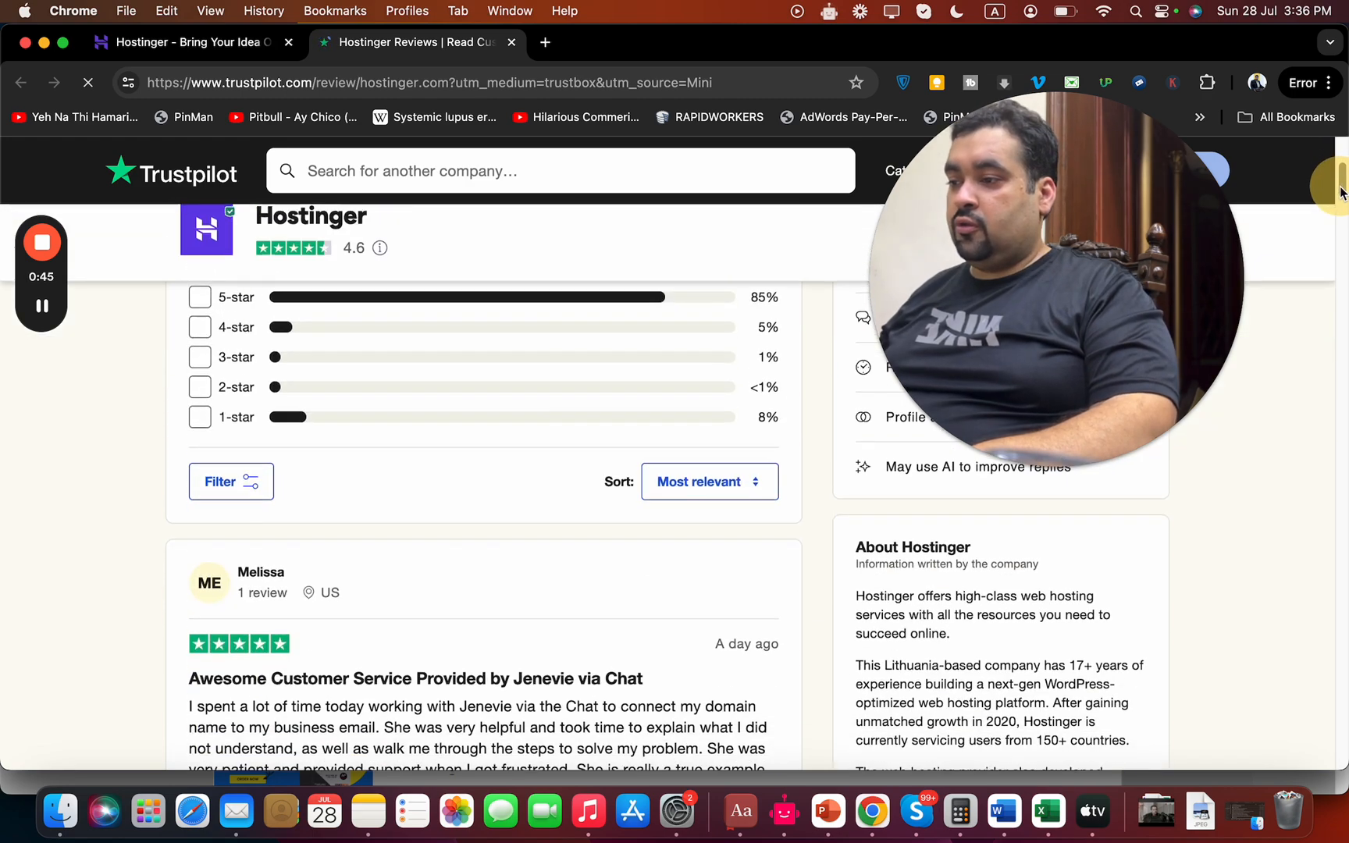
scroll("down", 3)
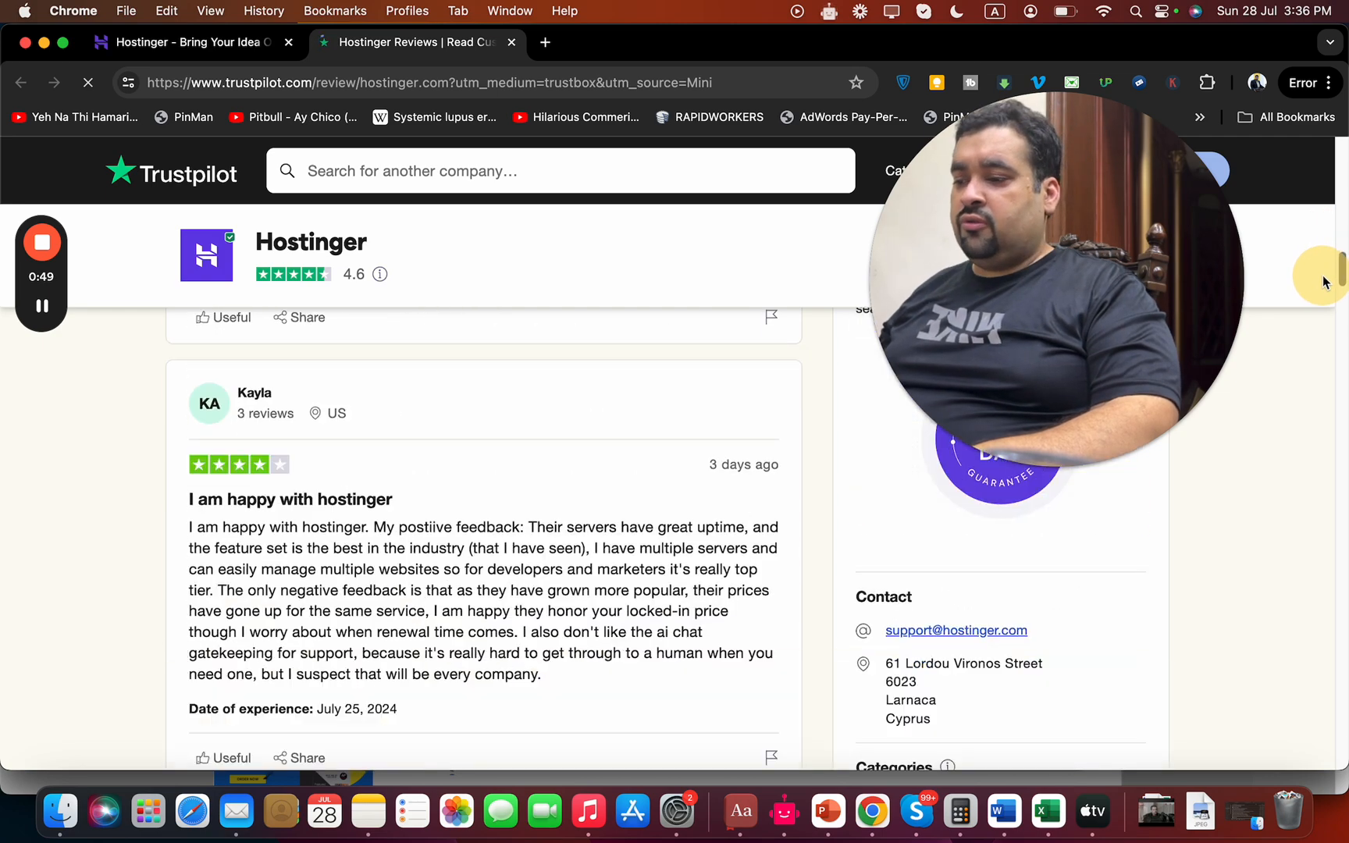
scroll("down", 3)
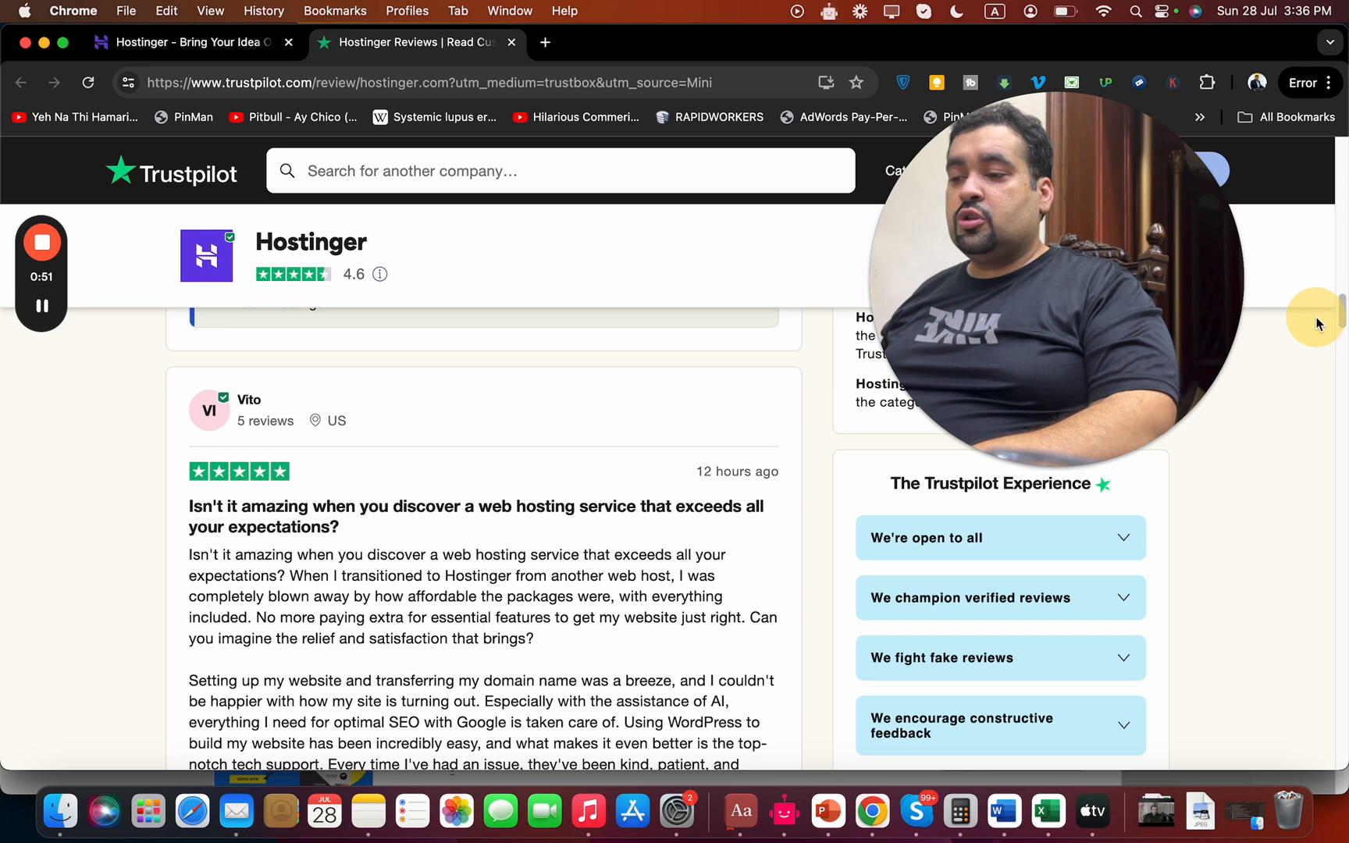
left_click(189, 41)
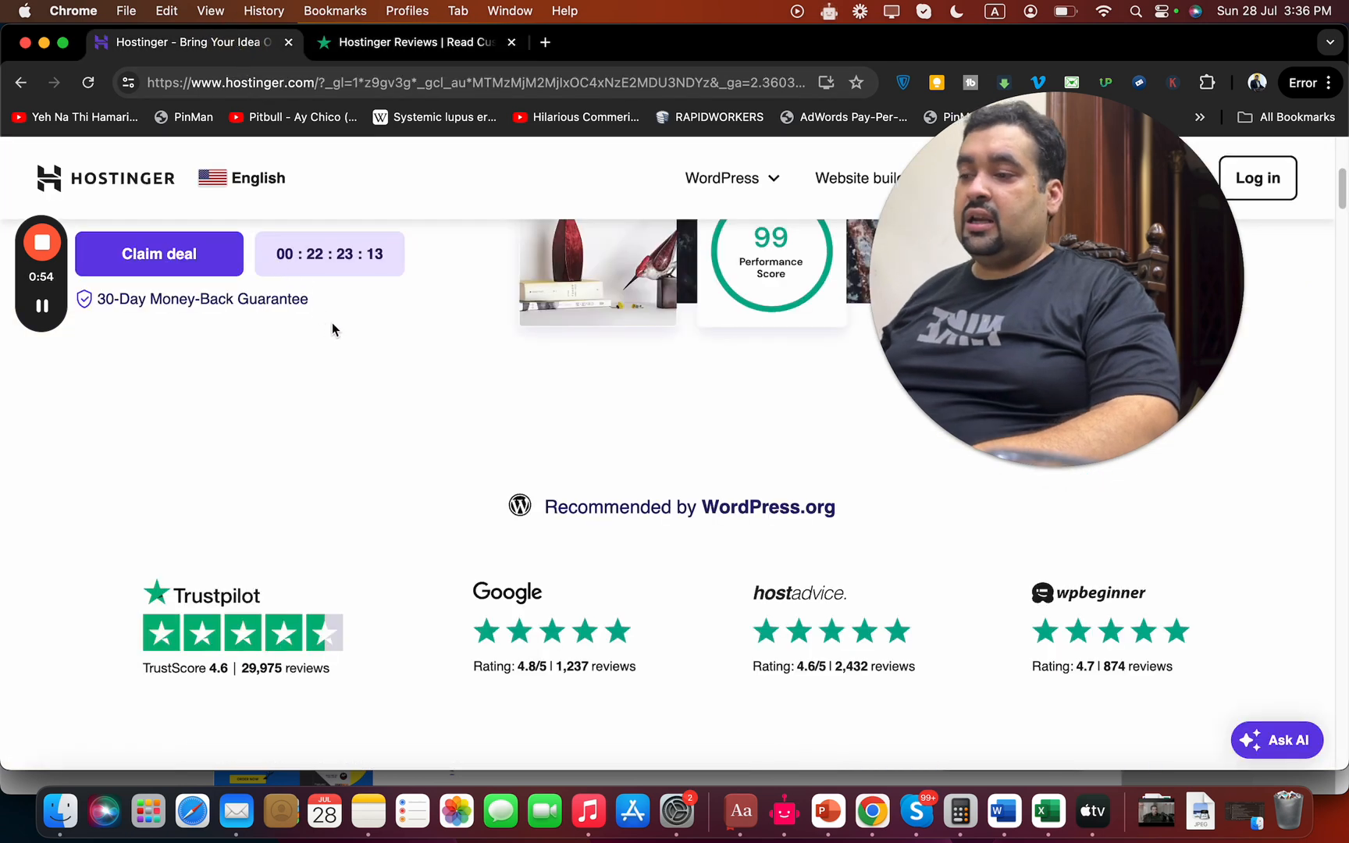
Step: Select the Money-Back Guarantee wording and browse down past the support and security sections
double_click(192, 298)
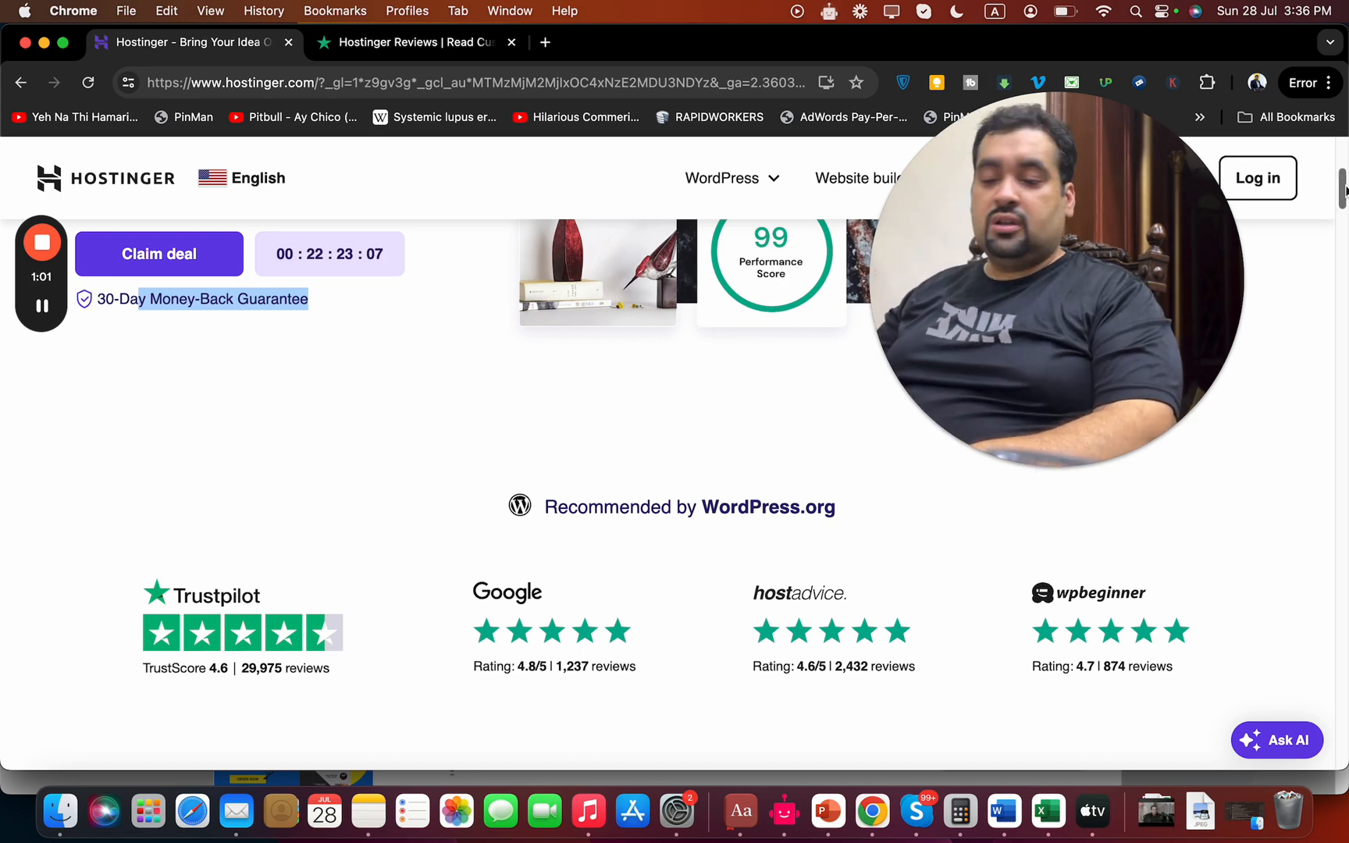
scroll("down", 3)
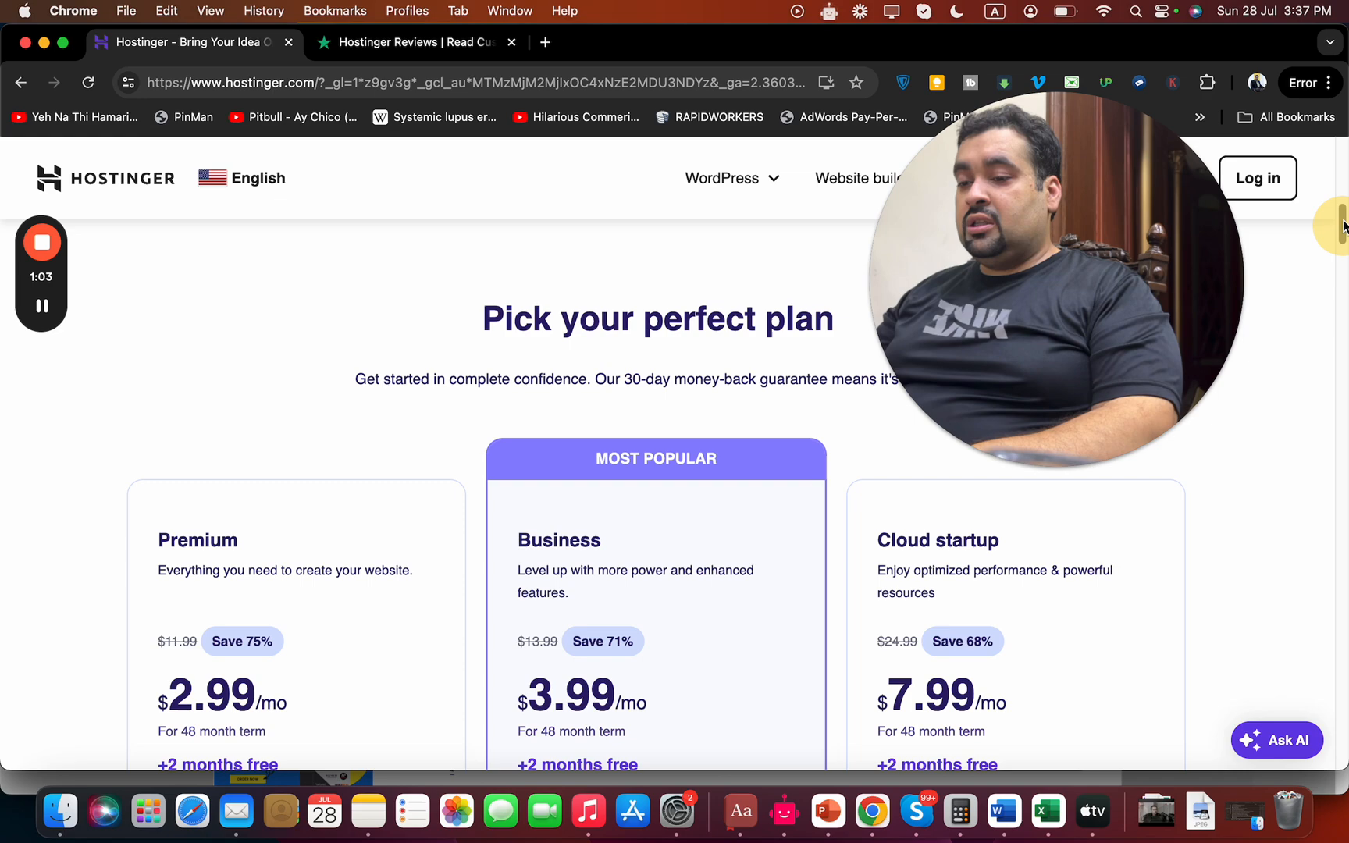
scroll("down", 3)
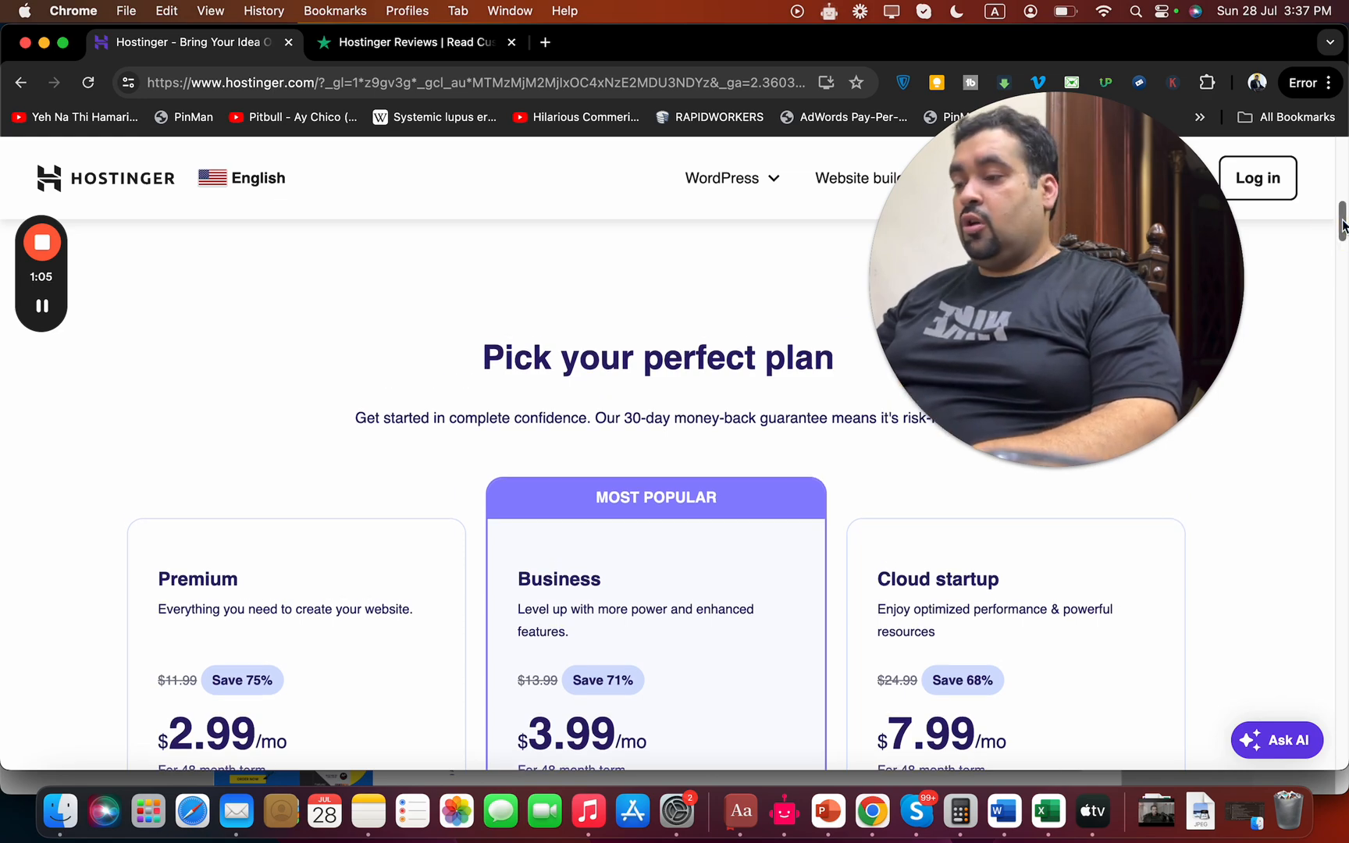
scroll("down", 3)
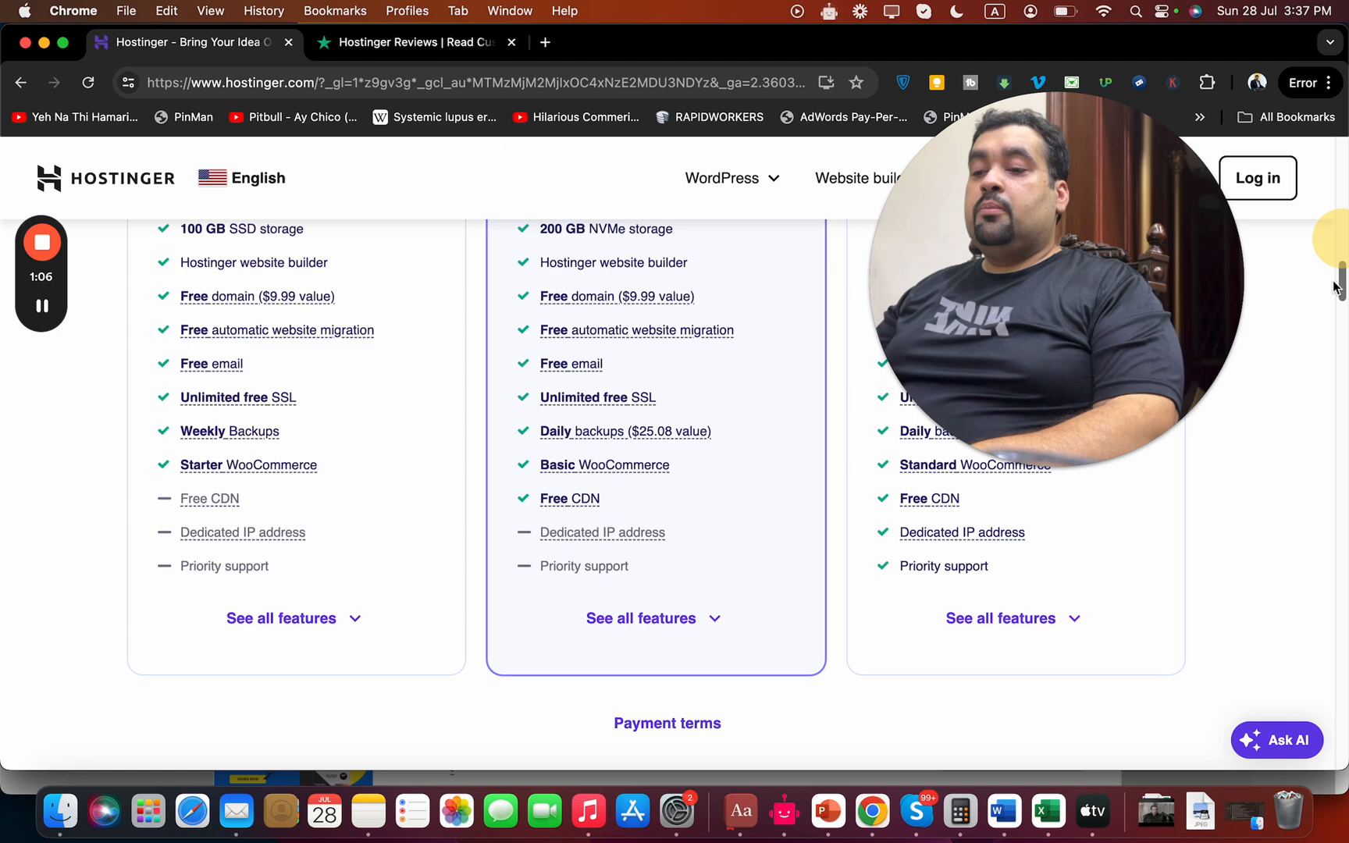
scroll("down", 3)
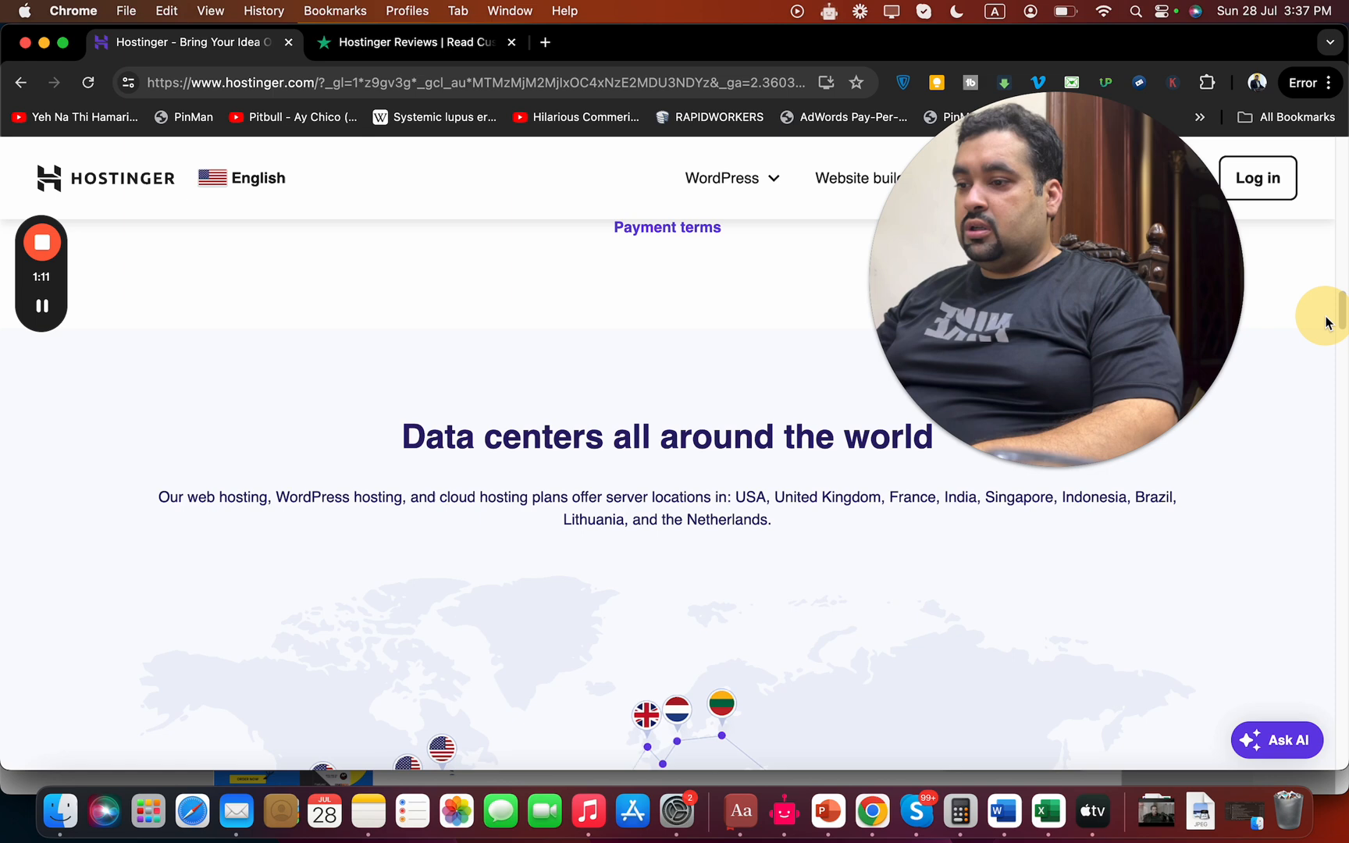
scroll("down", 3)
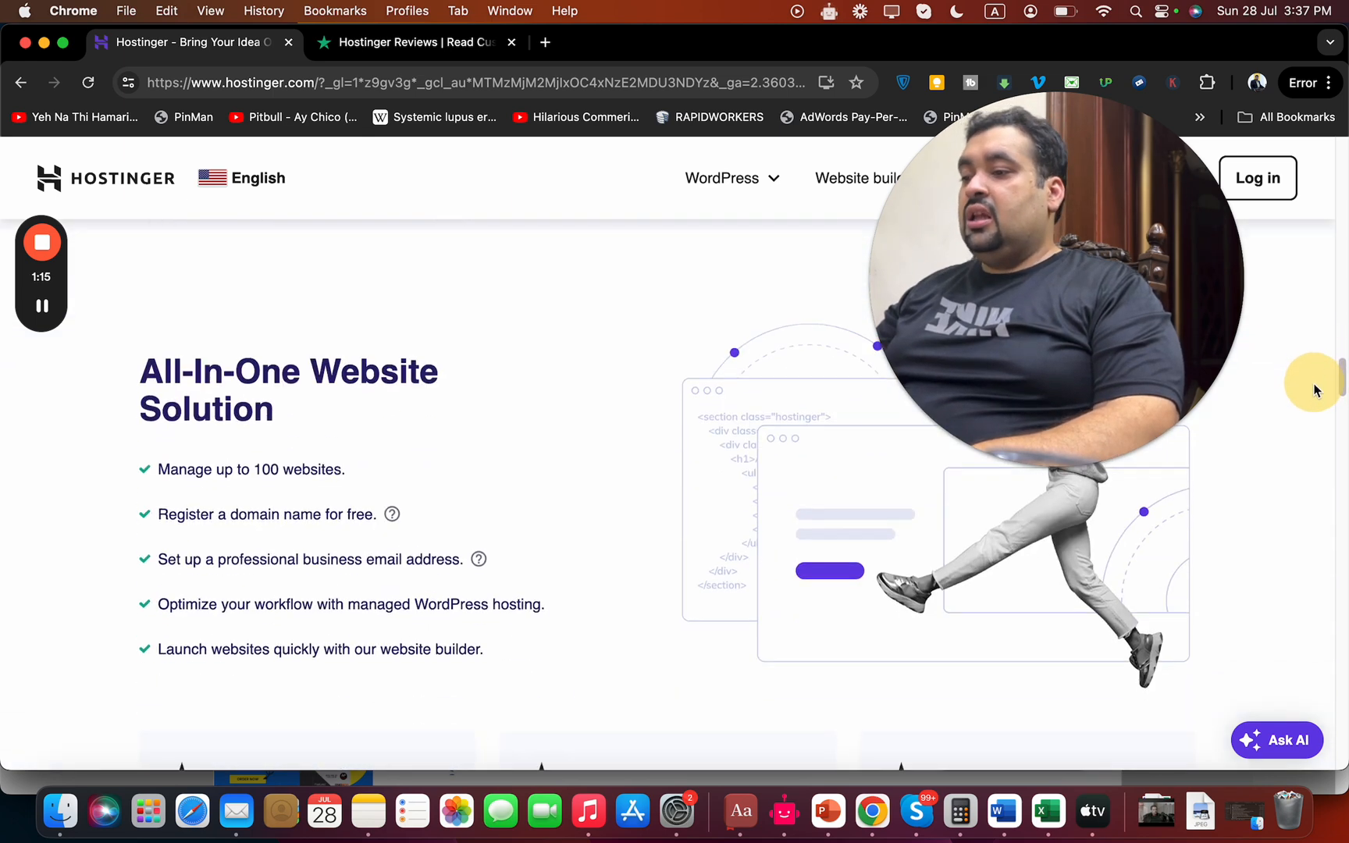
scroll("down", 3)
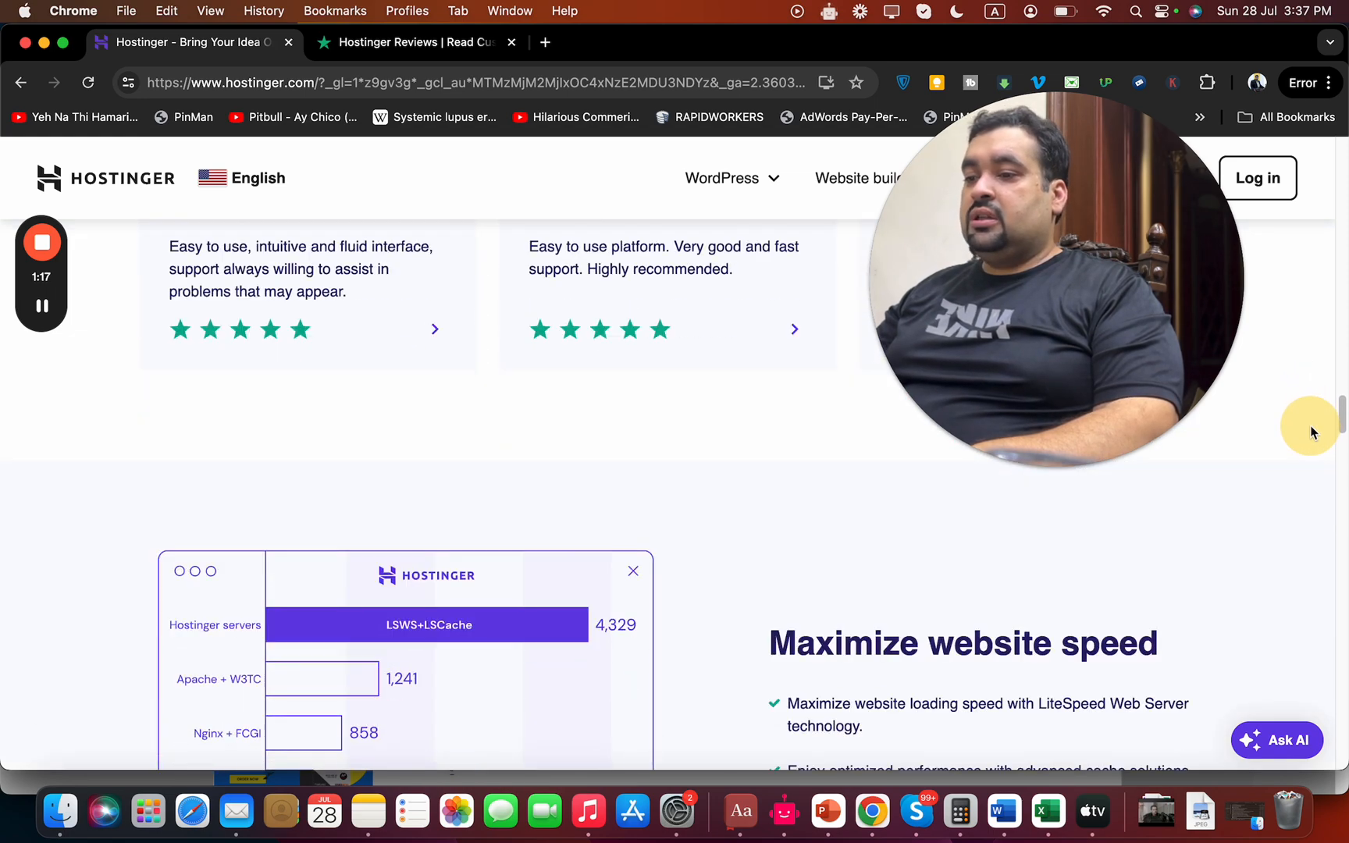
scroll("down", 3)
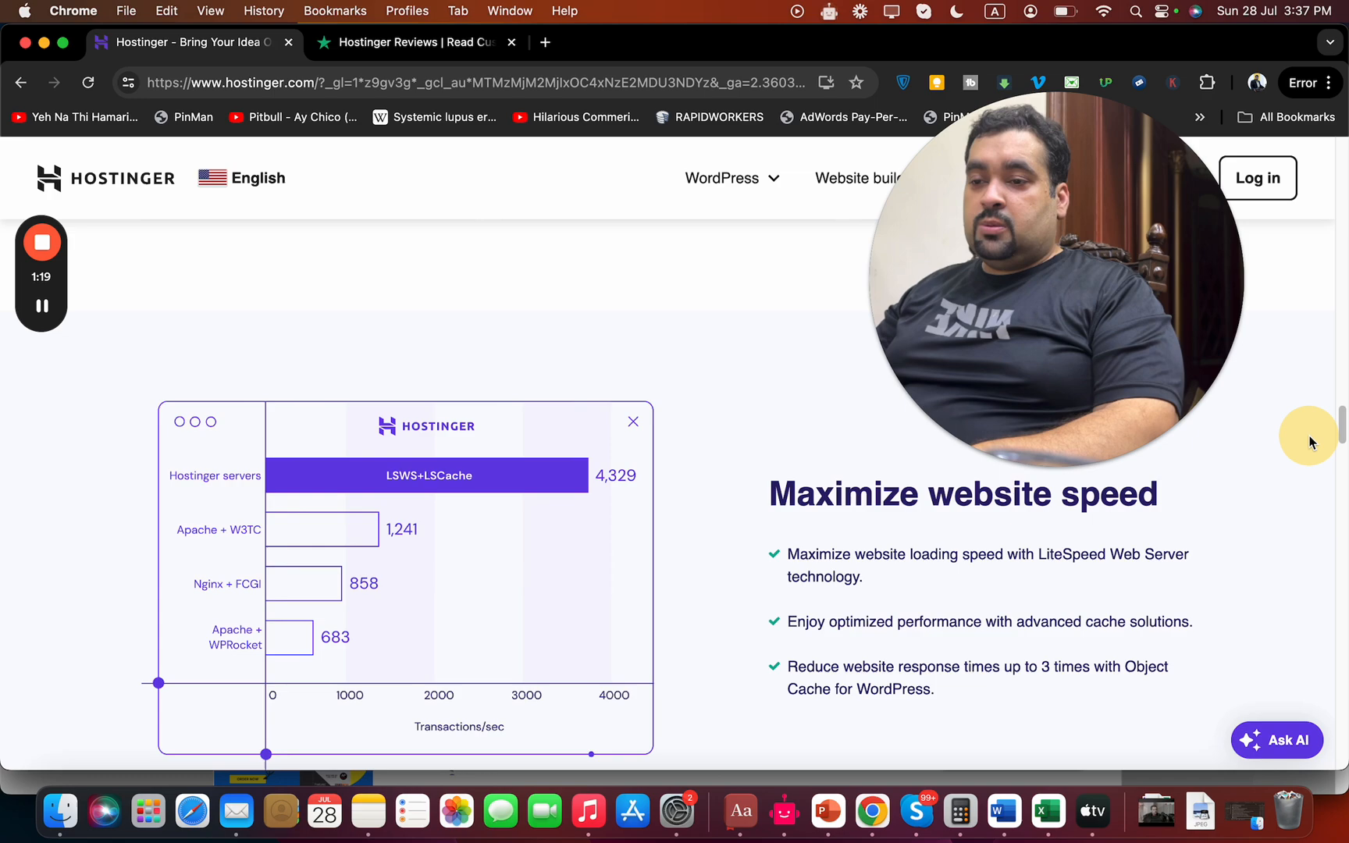
Step: Continue past the press section to the pricing cards showing Premium $2.99/mo and Business $3.99/mo
scroll("down", 3)
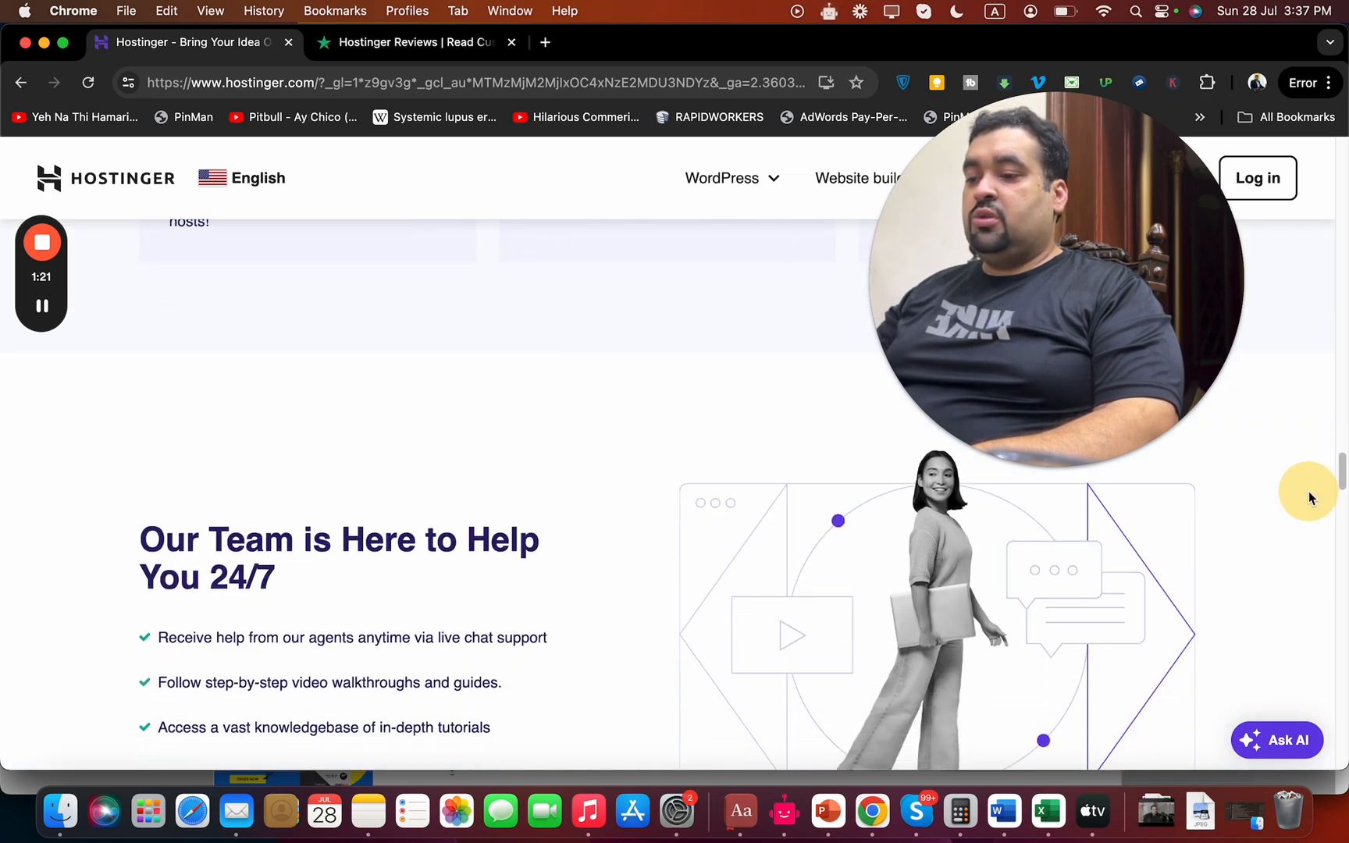
scroll("down", 3)
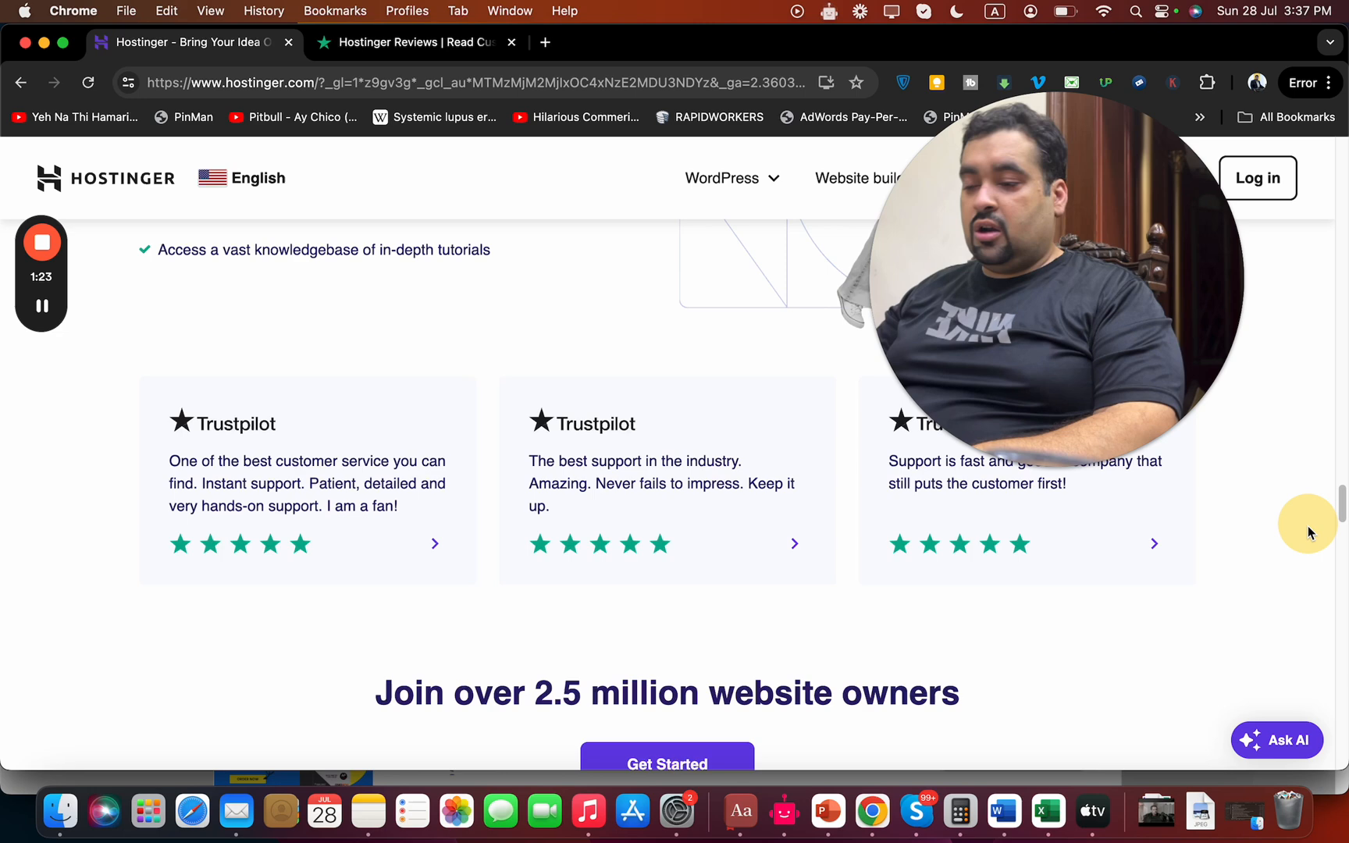
scroll("down", 3)
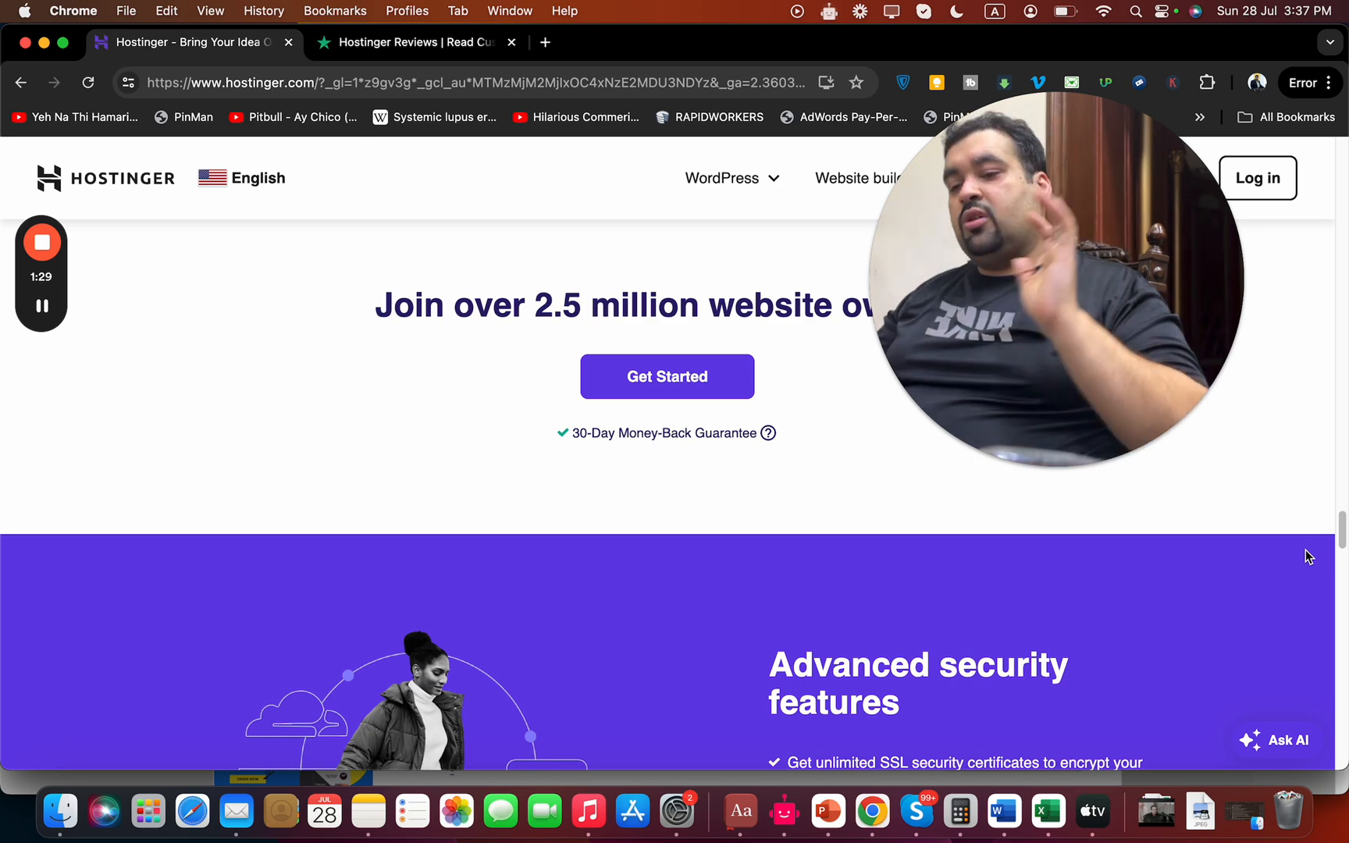
scroll("down", 3)
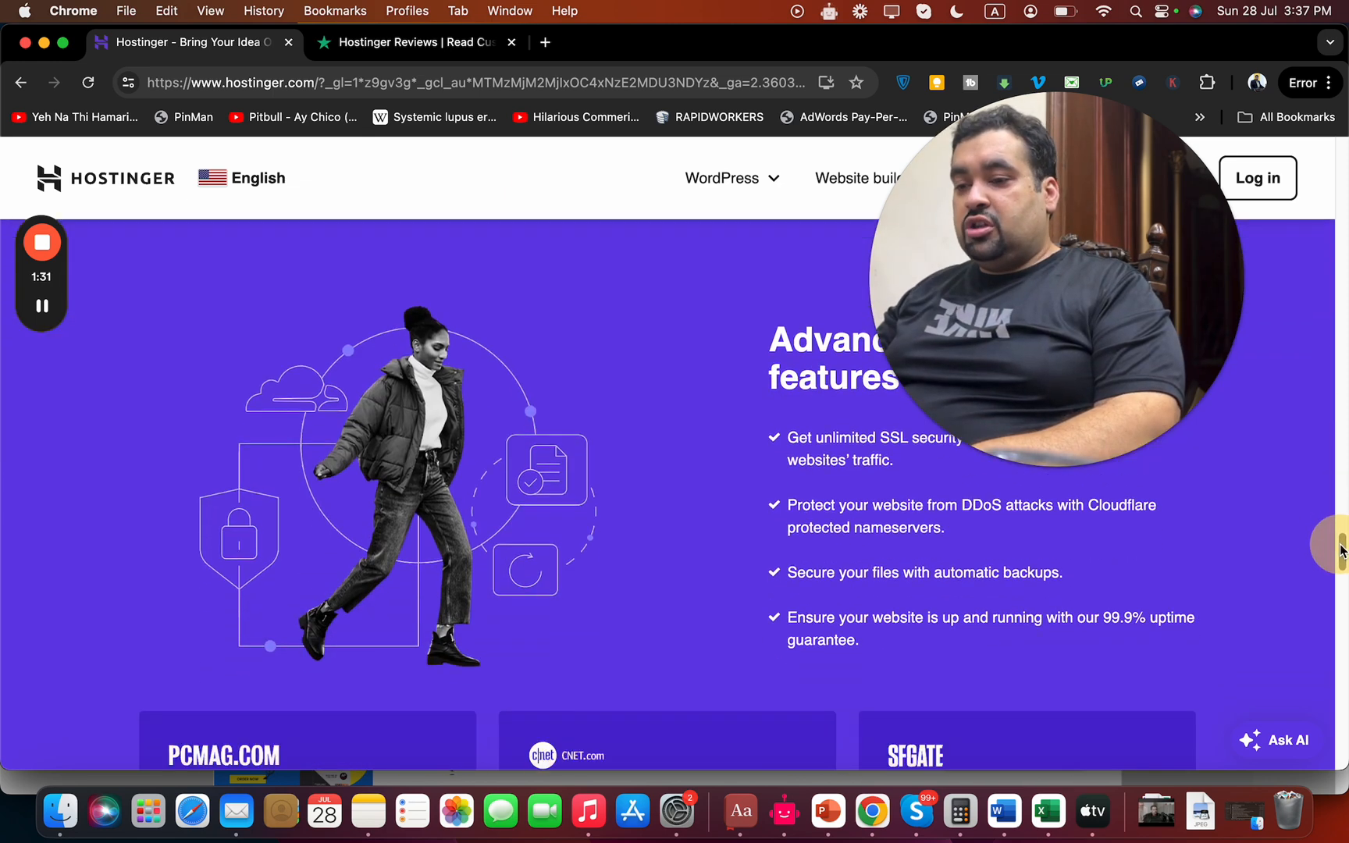
scroll("down", 3)
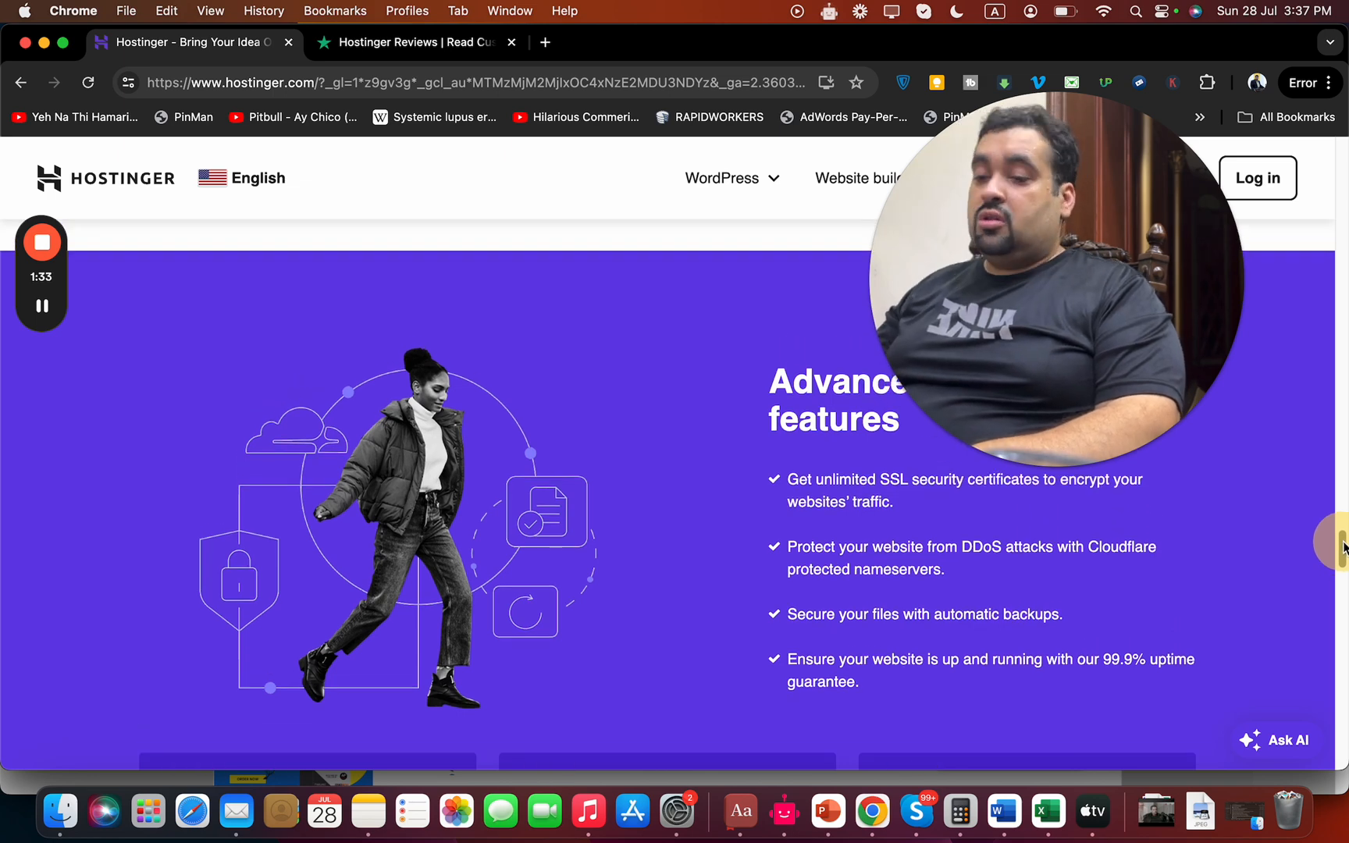
scroll("down", 3)
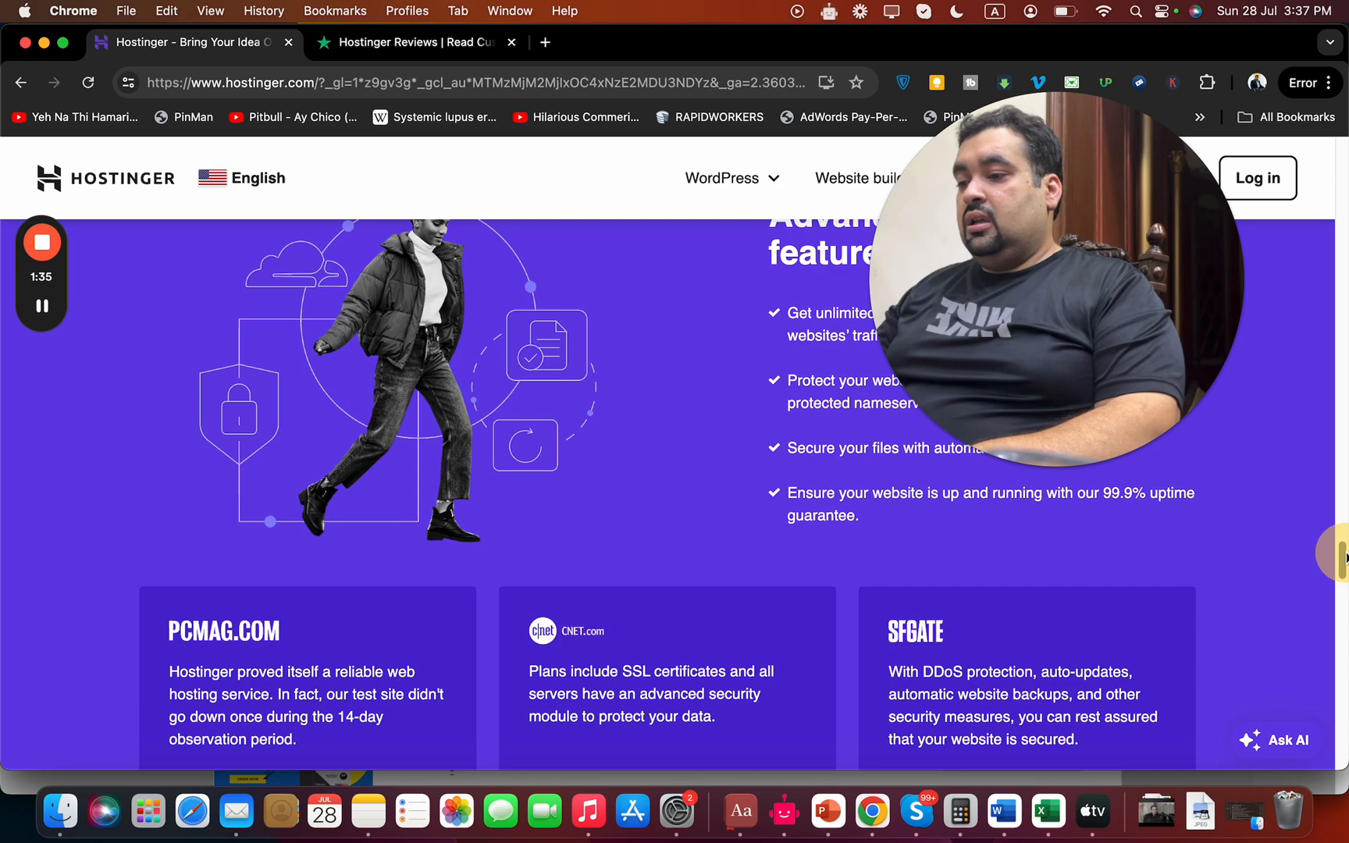
scroll("down", 3)
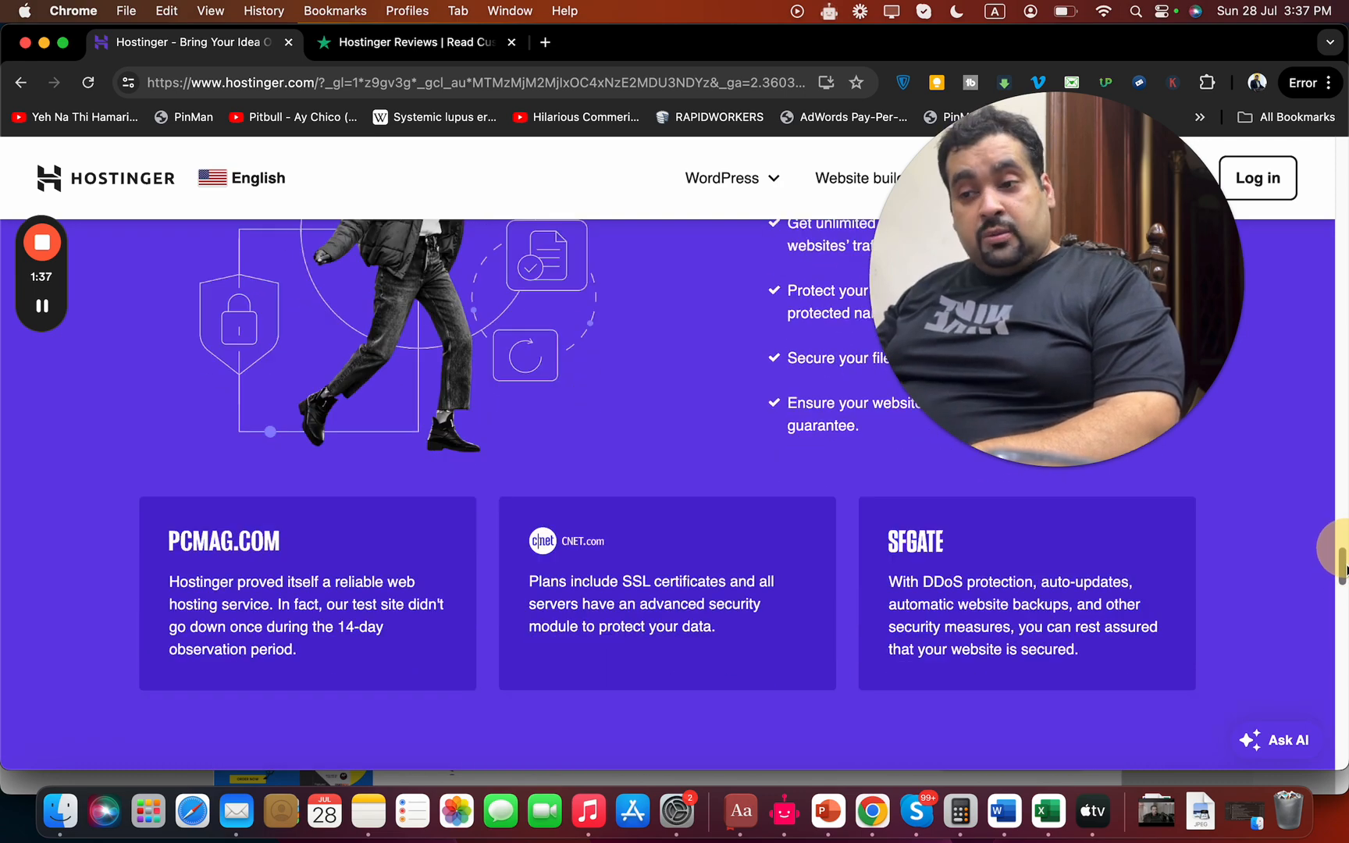
scroll("down", 3)
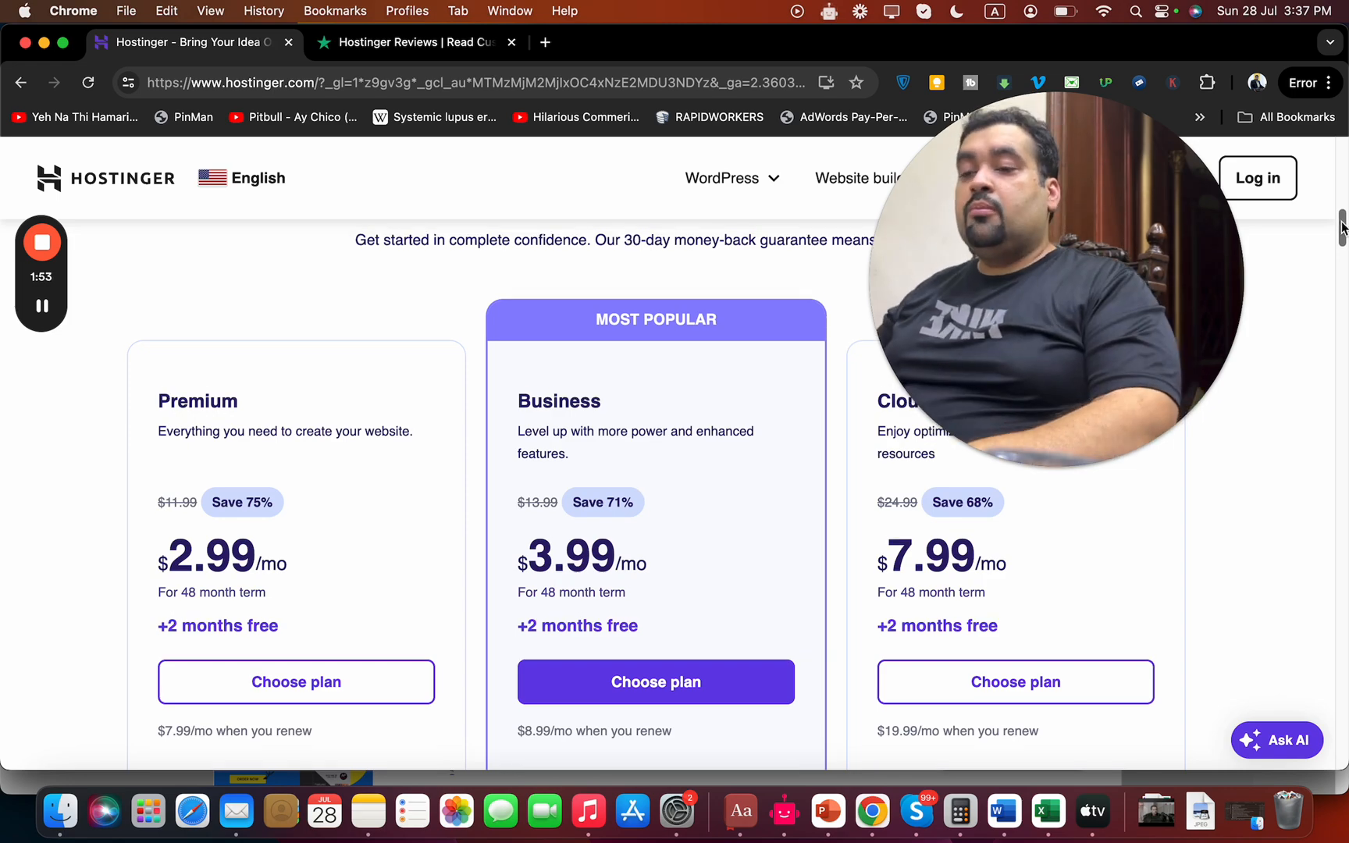
Step: Review the plan features and choose Premium, landing in the cart with the 48-month term
scroll("down", 3)
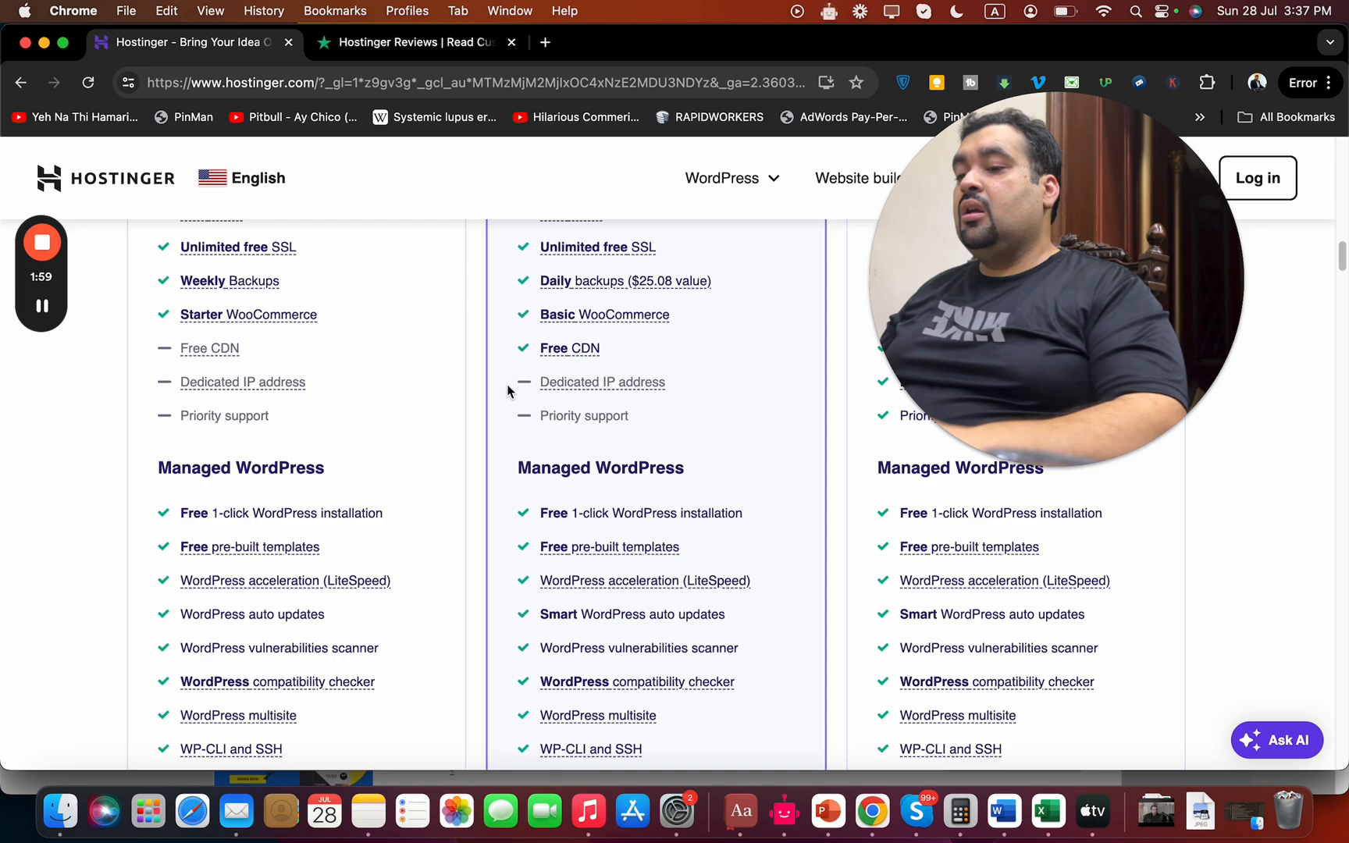
scroll("up", 3)
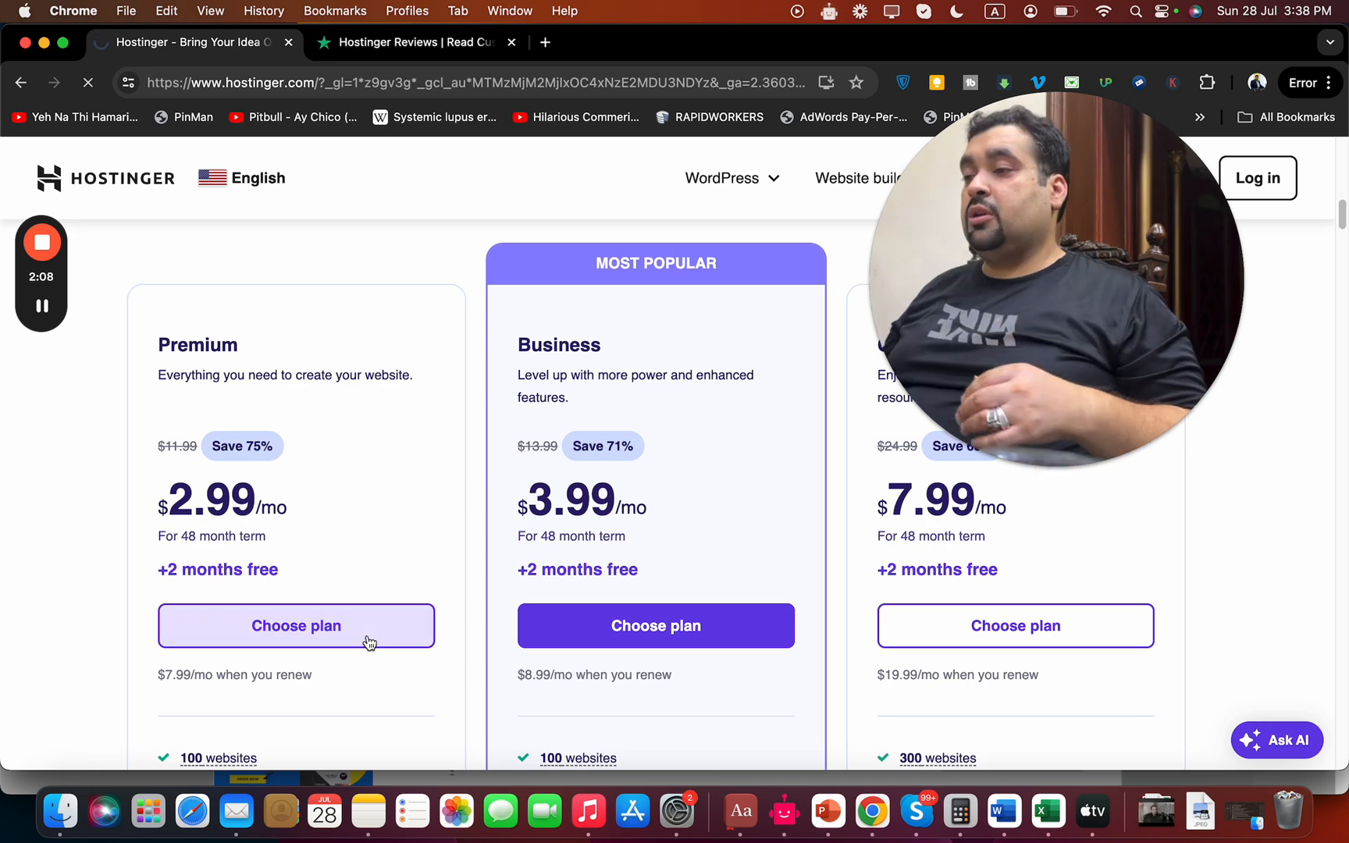
left_click(297, 626)
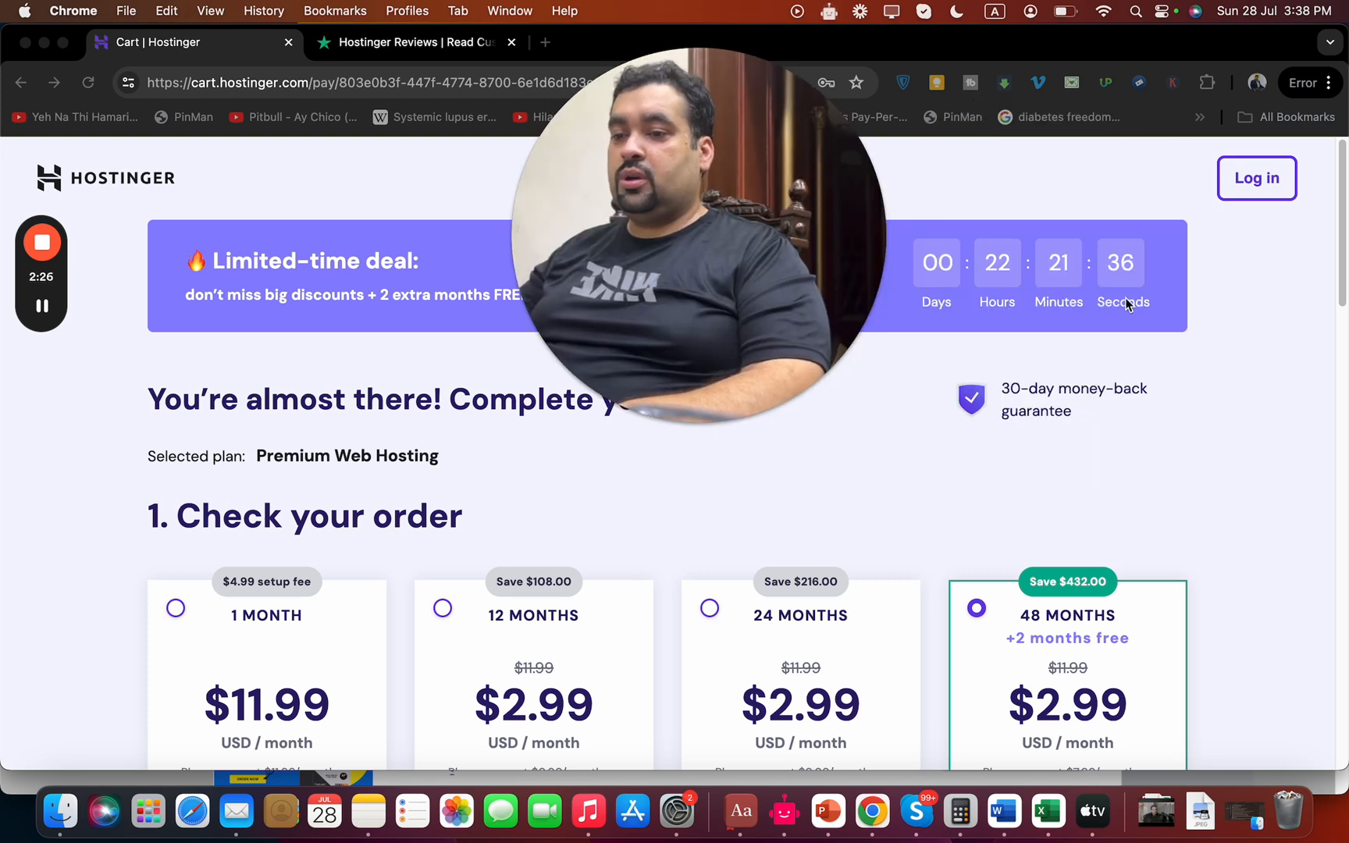
scroll("down", 3)
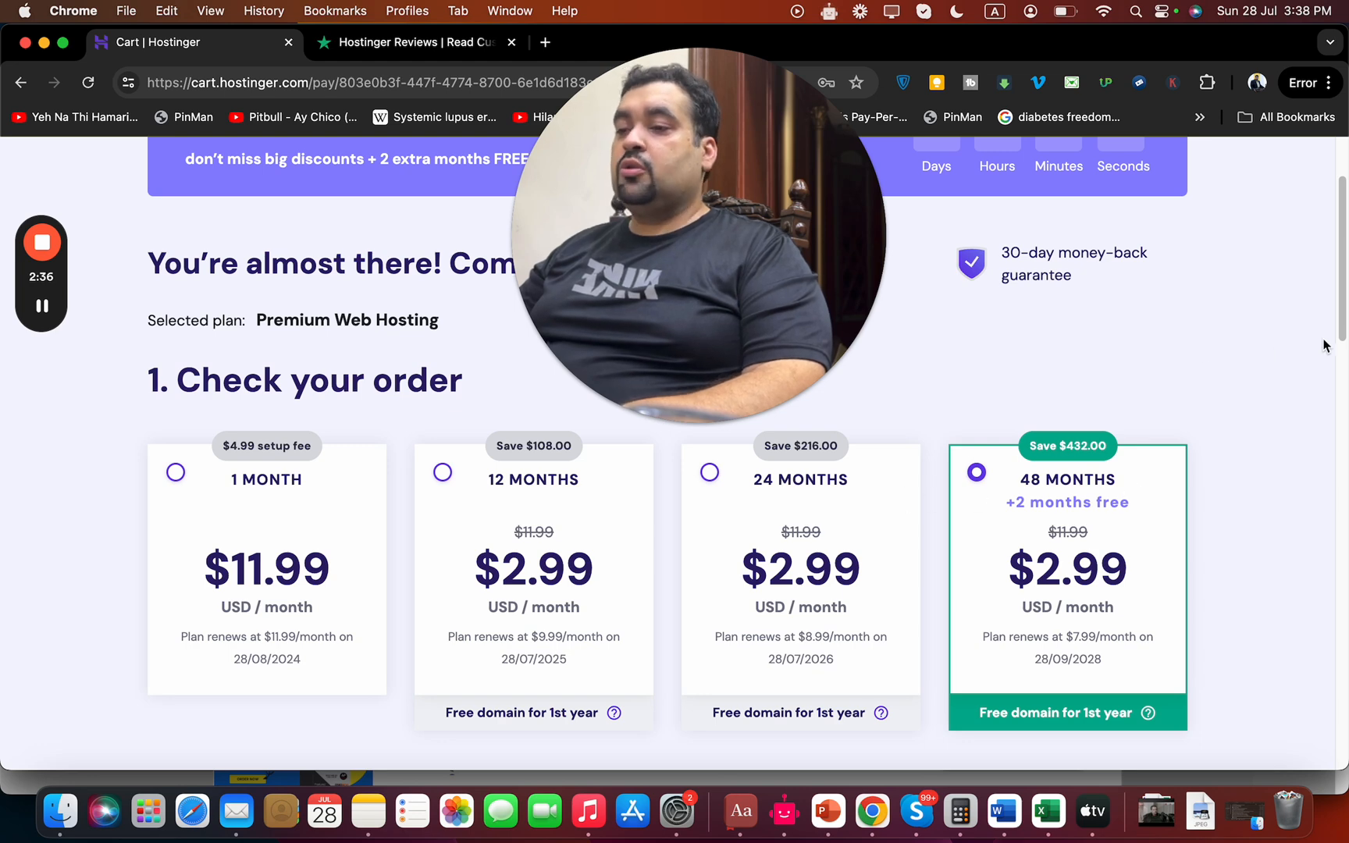
mouse_move(1135, 473)
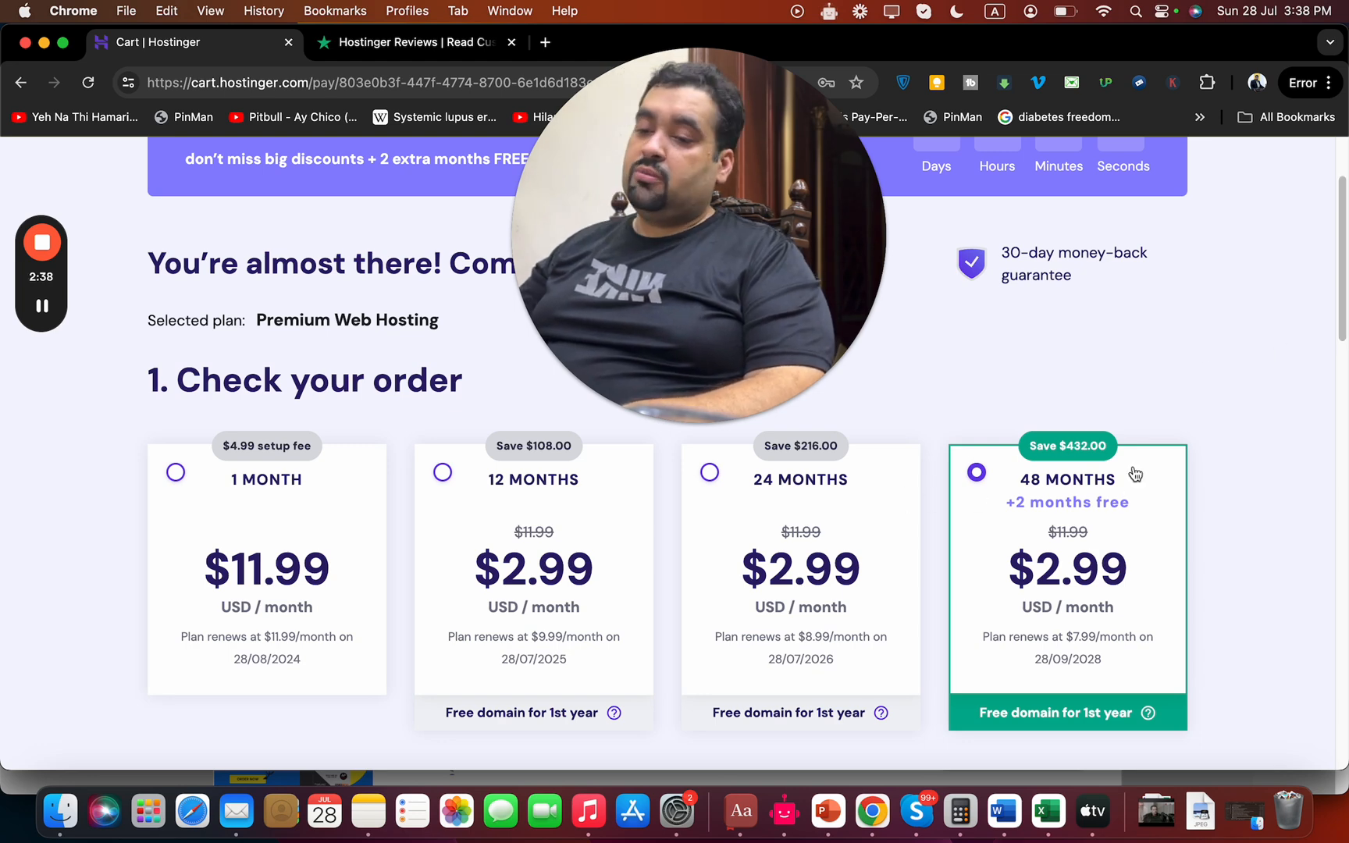
mouse_move(1327, 386)
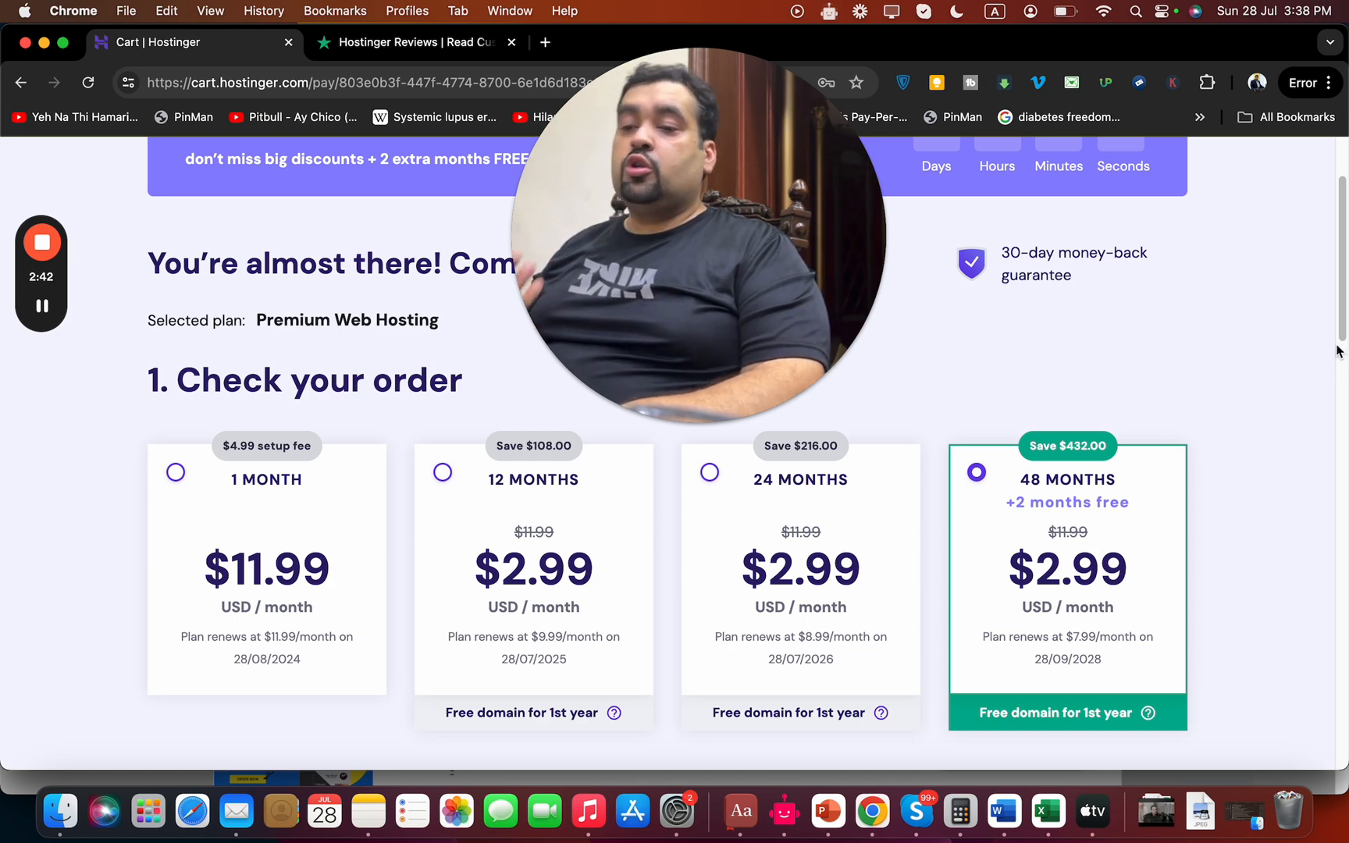
scroll("down", 3)
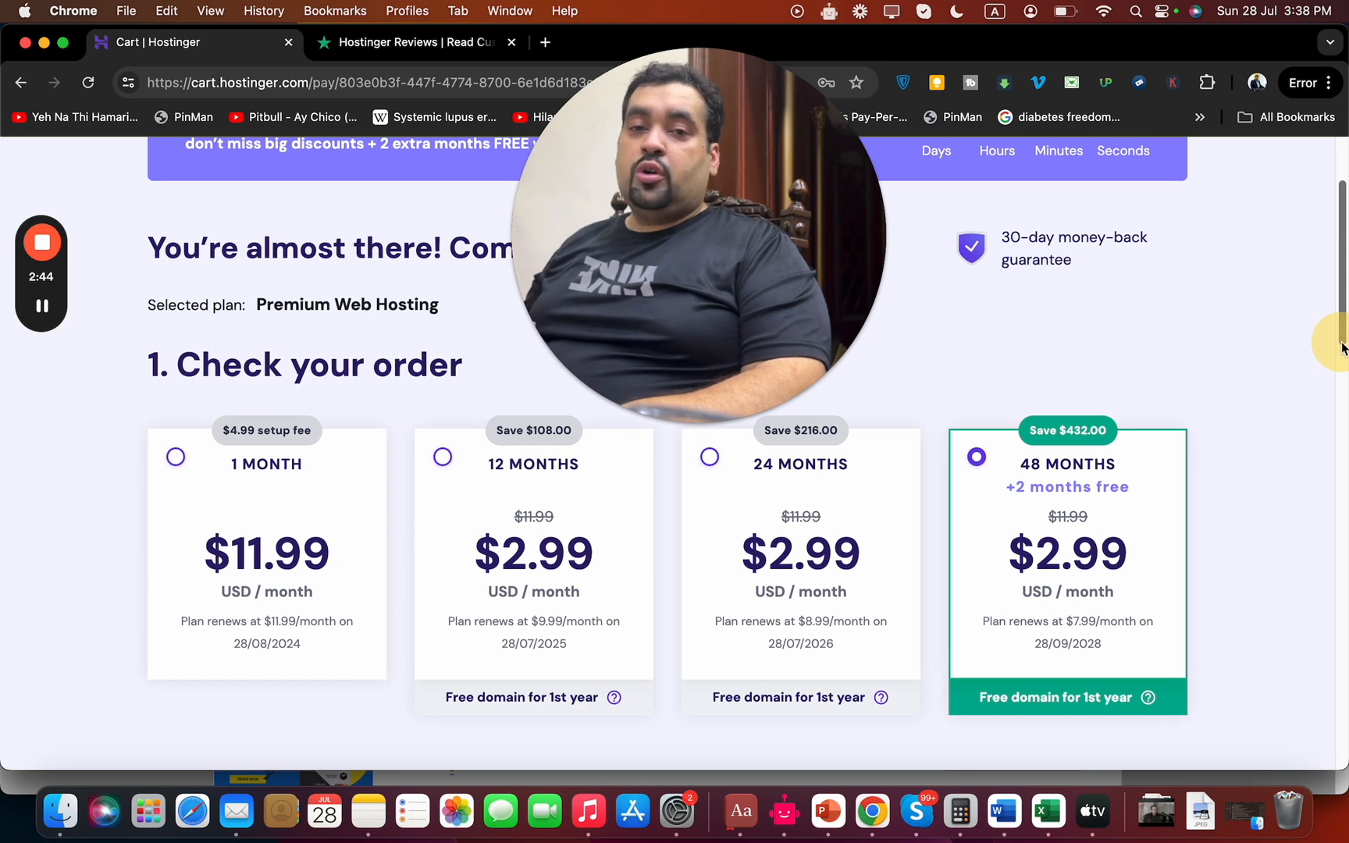
scroll("down", 3)
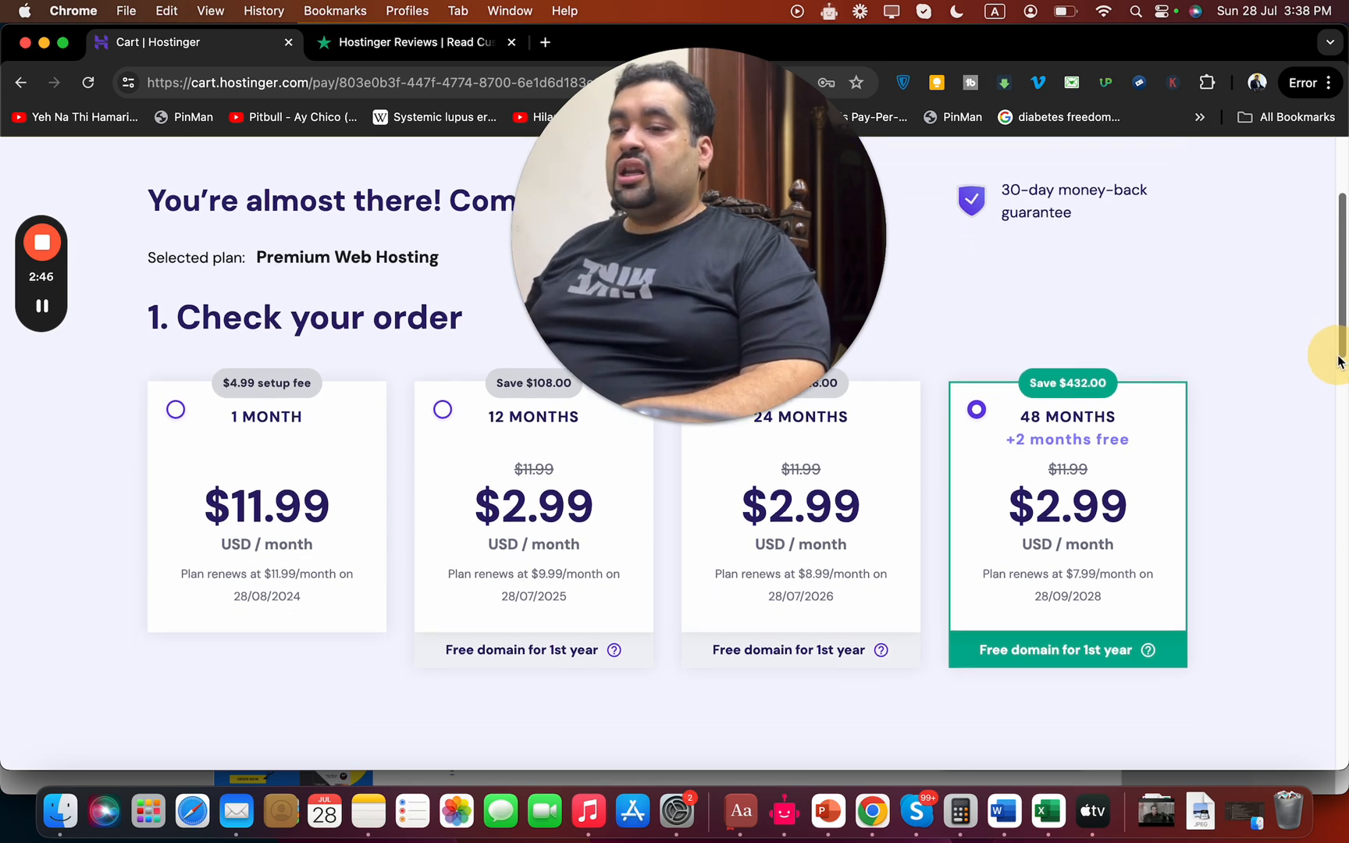
scroll("down", 3)
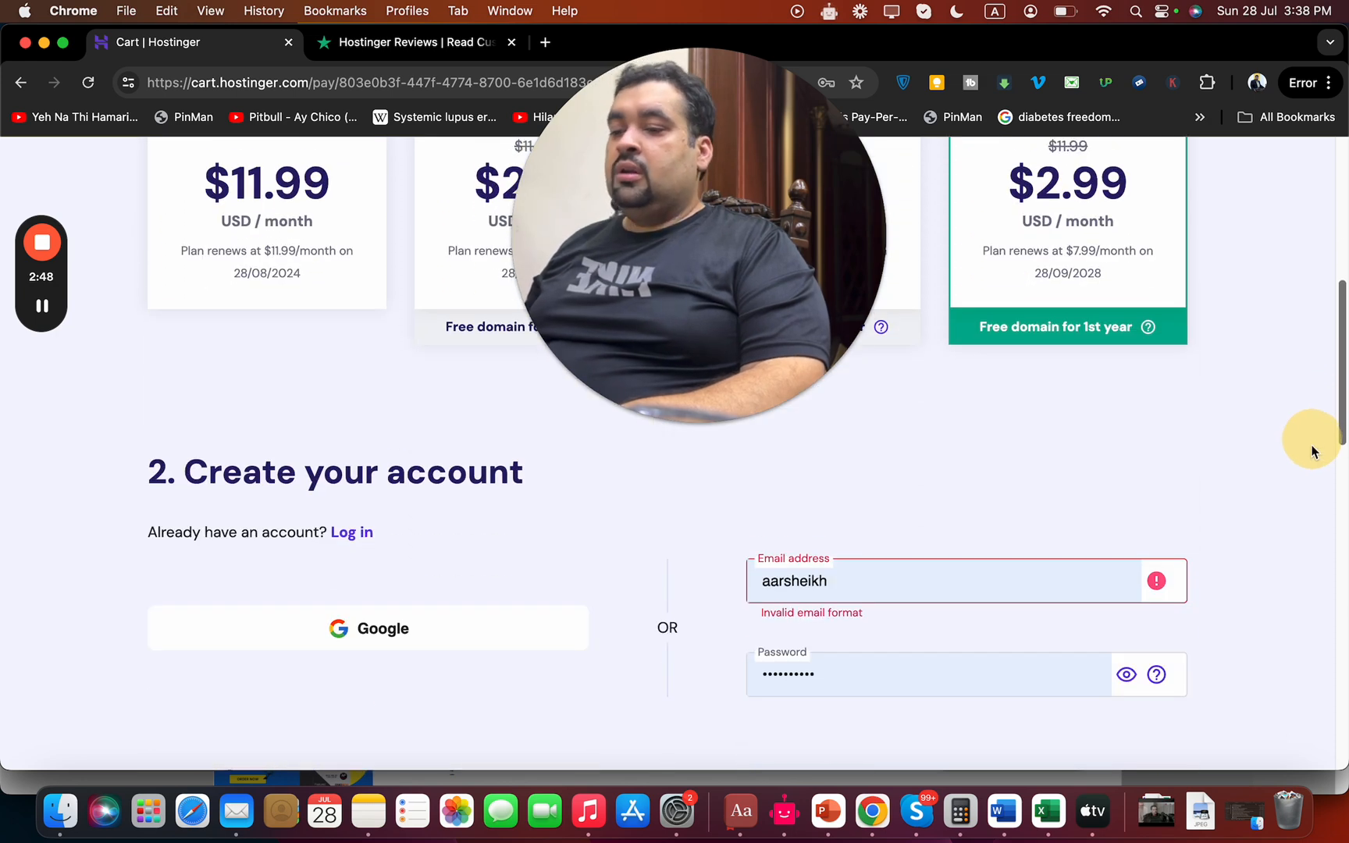
scroll("down", 3)
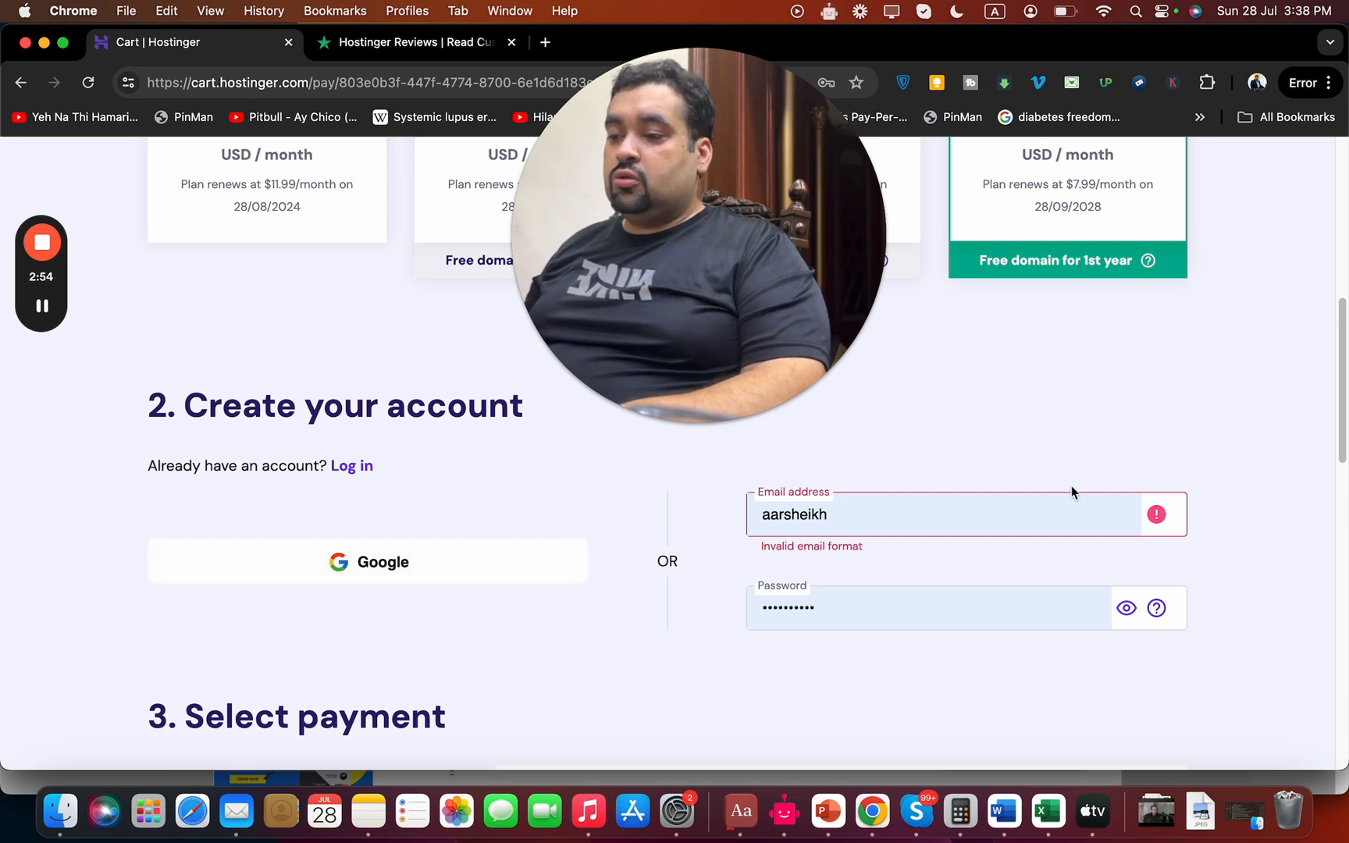
scroll("down", 3)
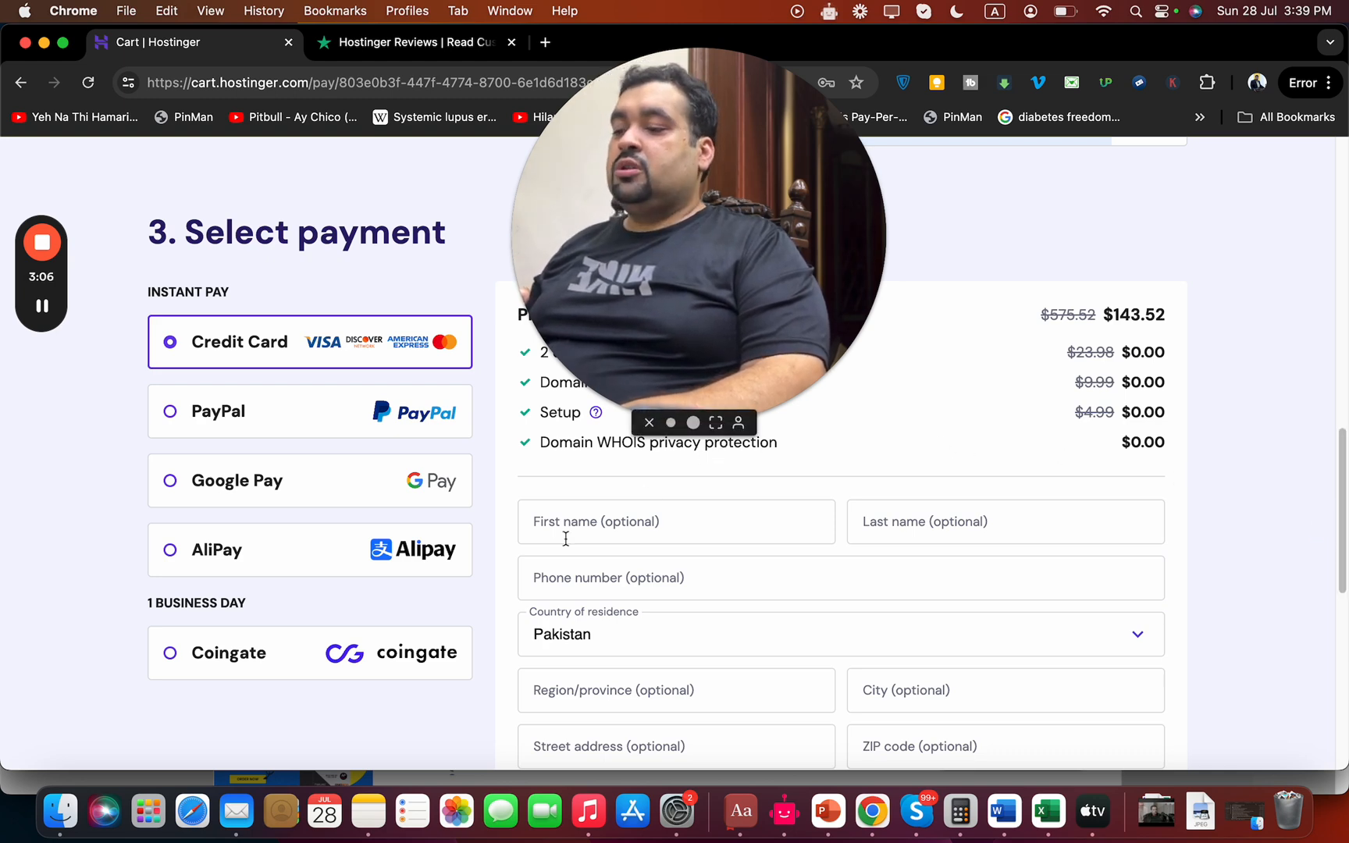
mouse_move(1019, 503)
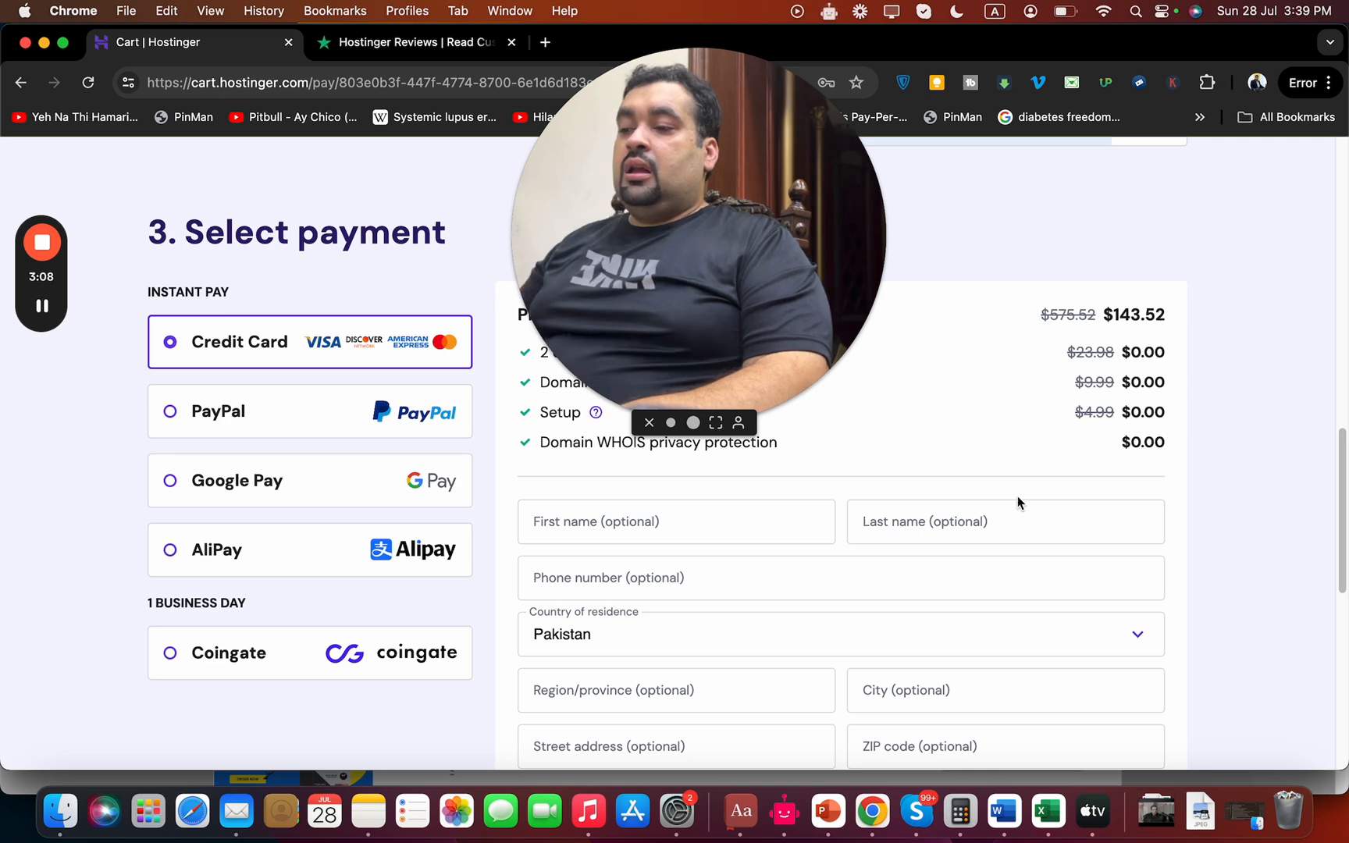
mouse_move(1105, 493)
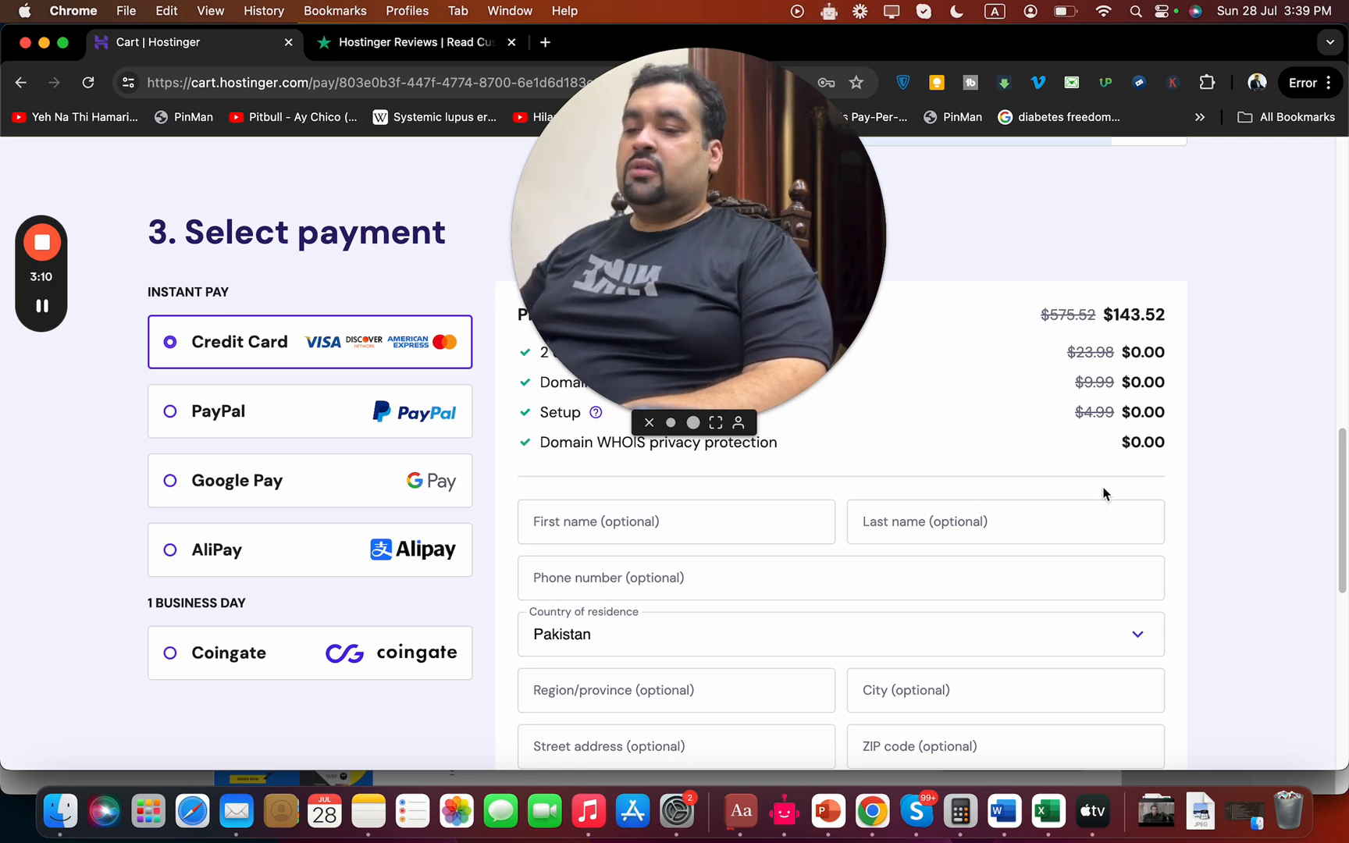
scroll("down", 3)
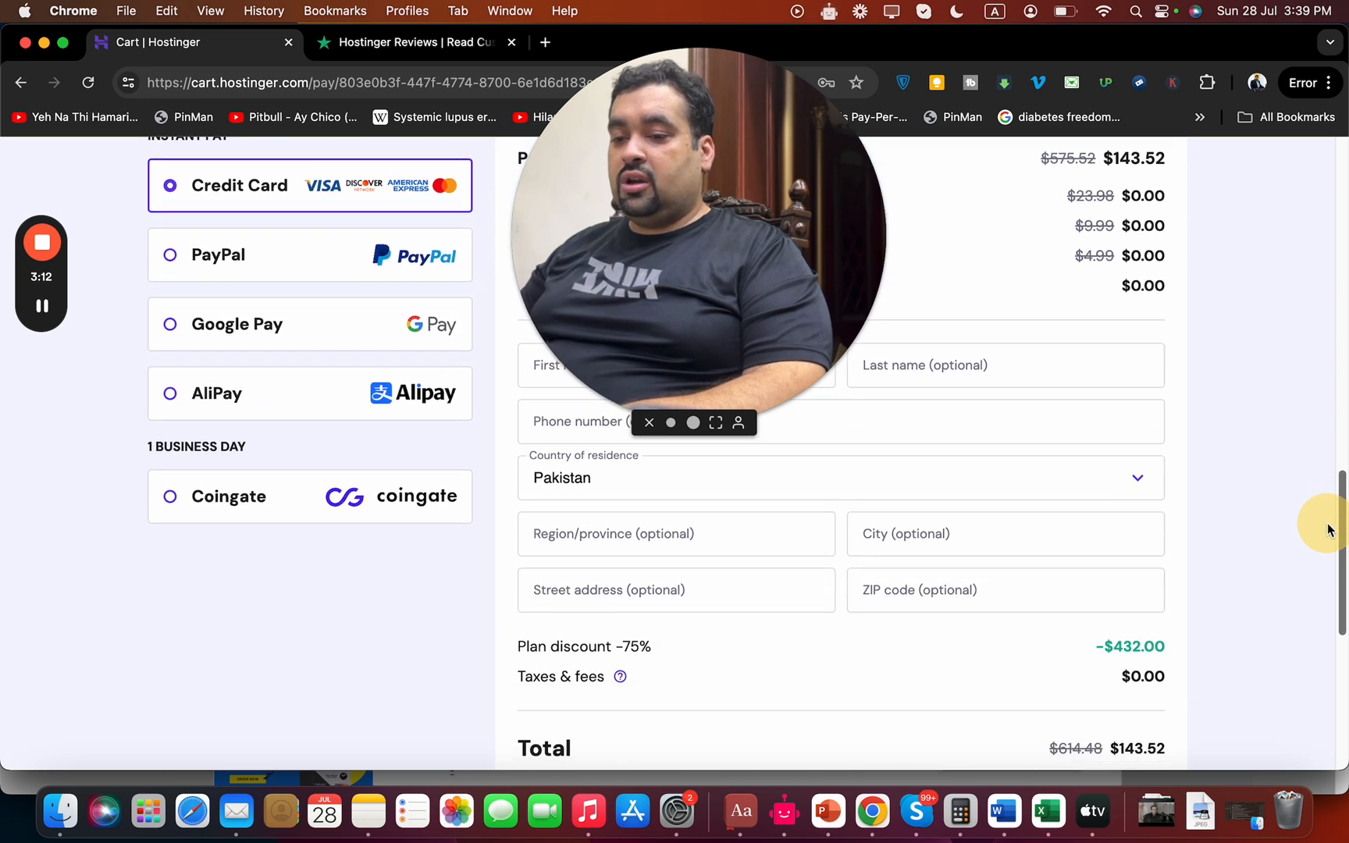
scroll("down", 3)
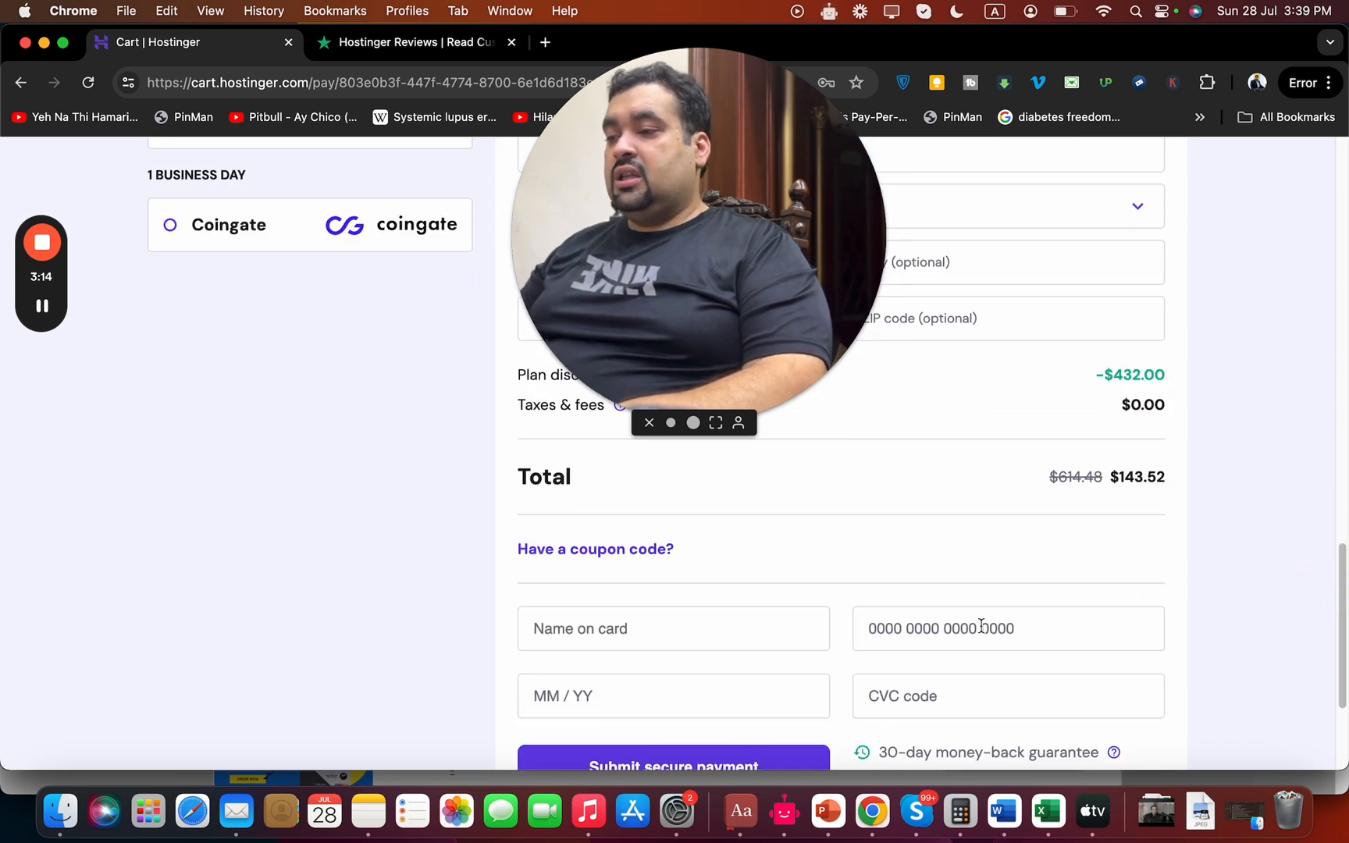
Step: Enter coupon ALIRAZAMARKETING and apply it; the total stays at $143.52
left_click(595, 550)
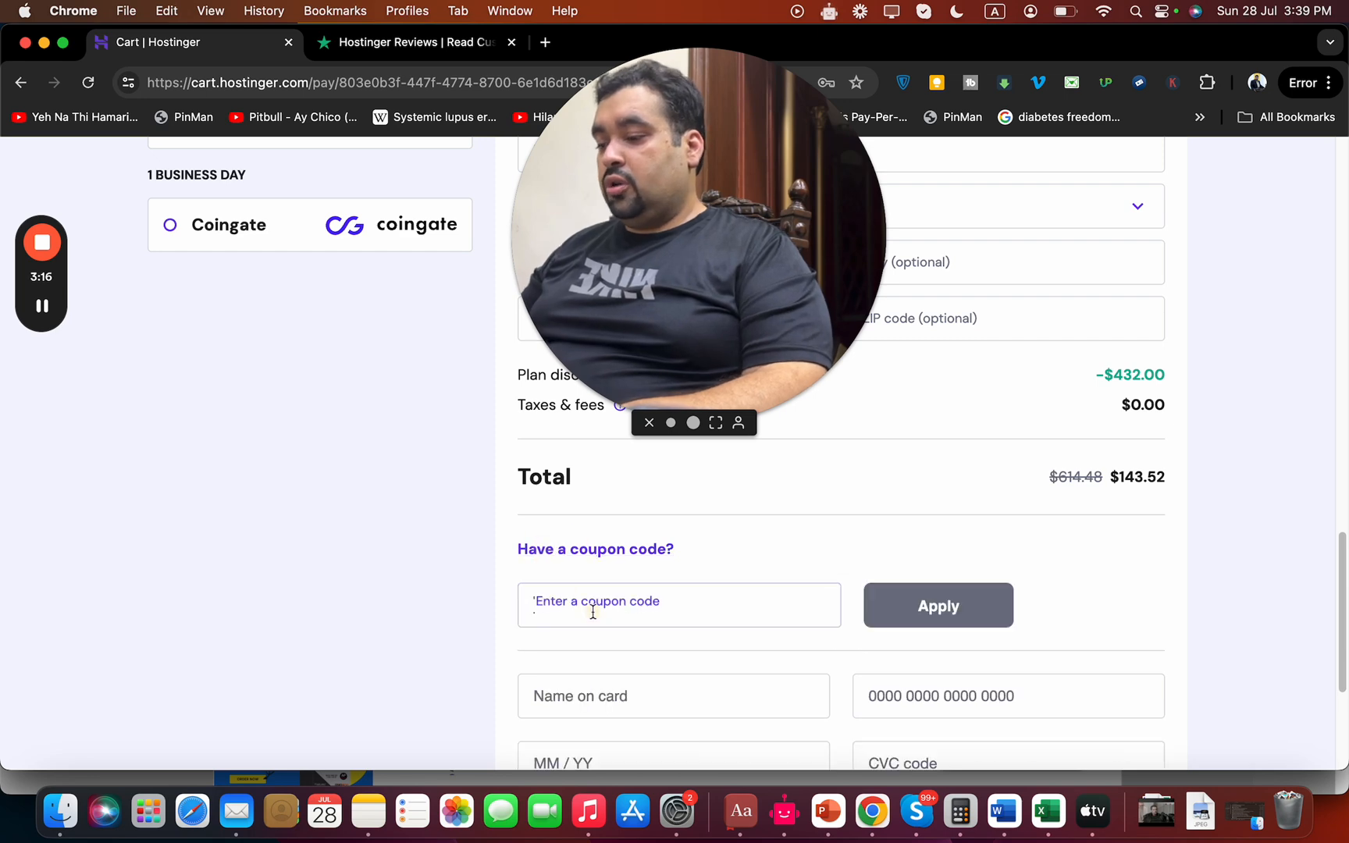
type("ALIRAZ")
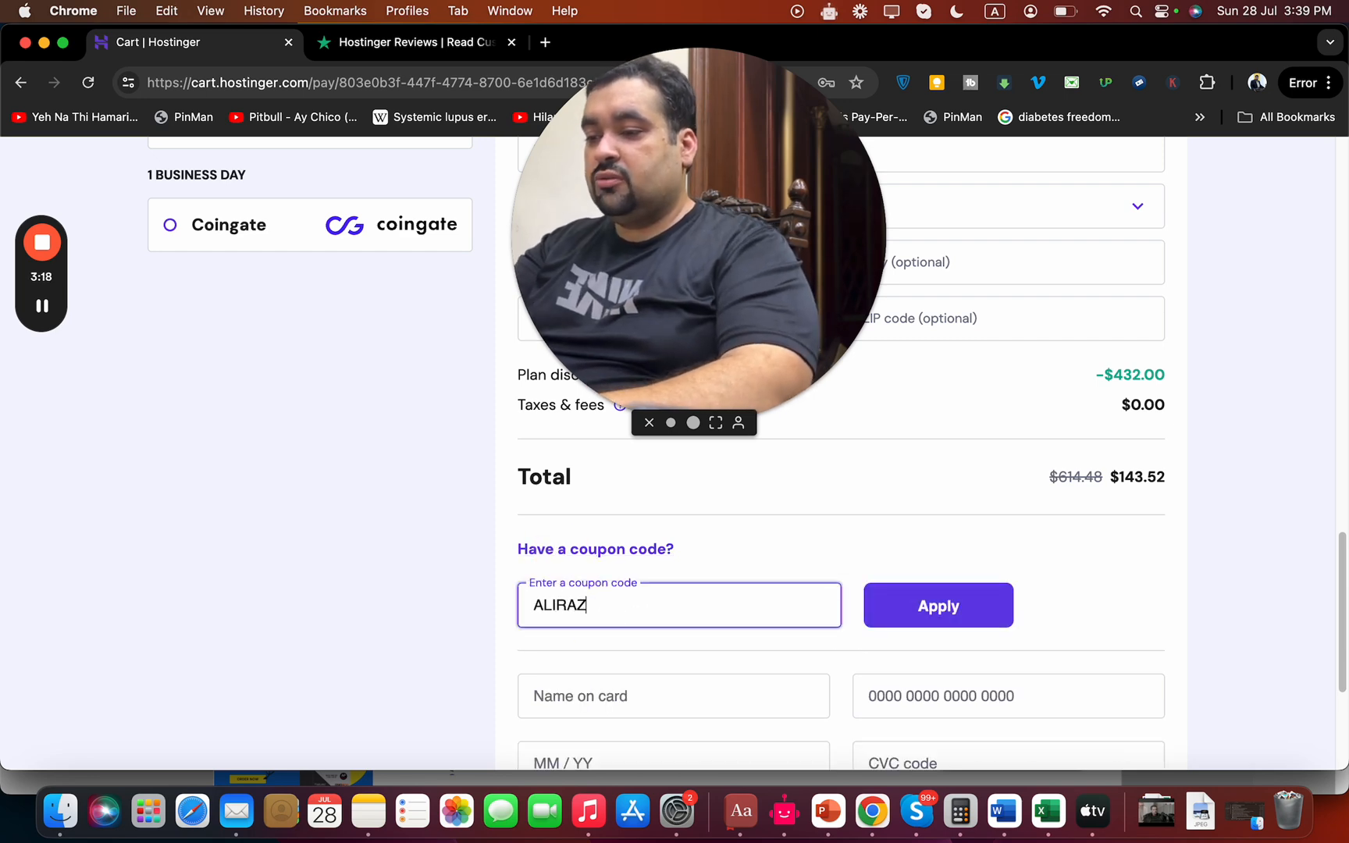
type("AMARKETING")
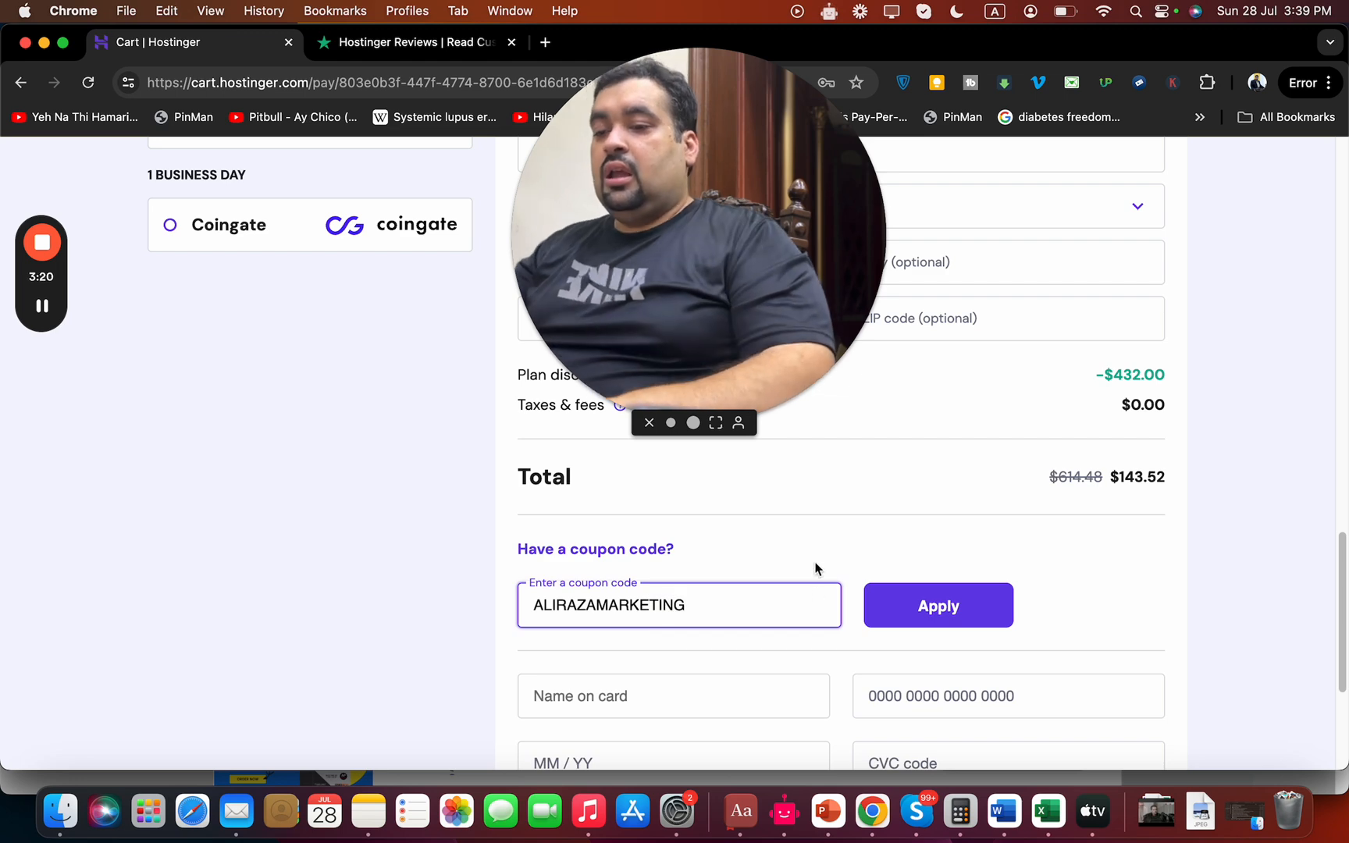
left_click(937, 605)
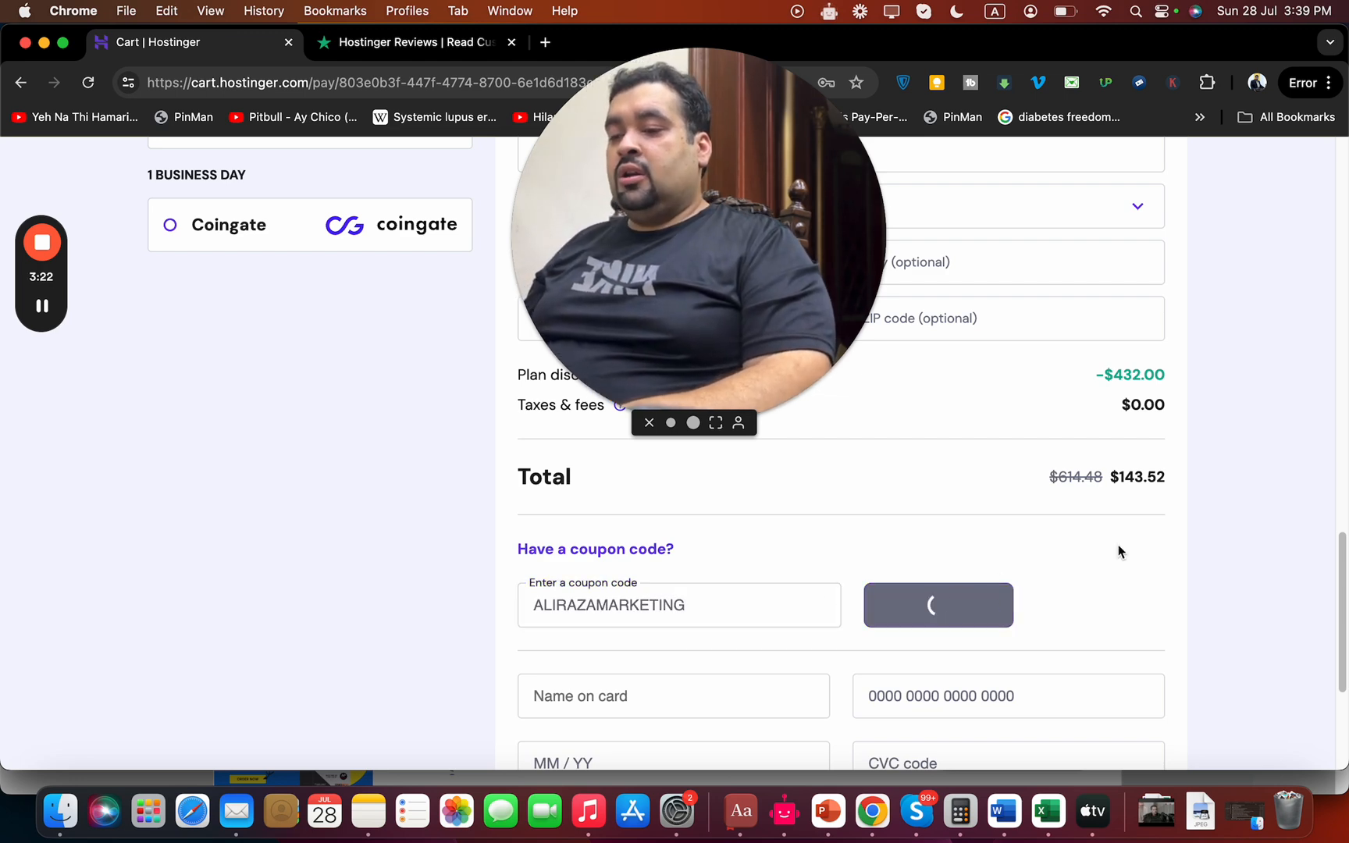
left_click(937, 604)
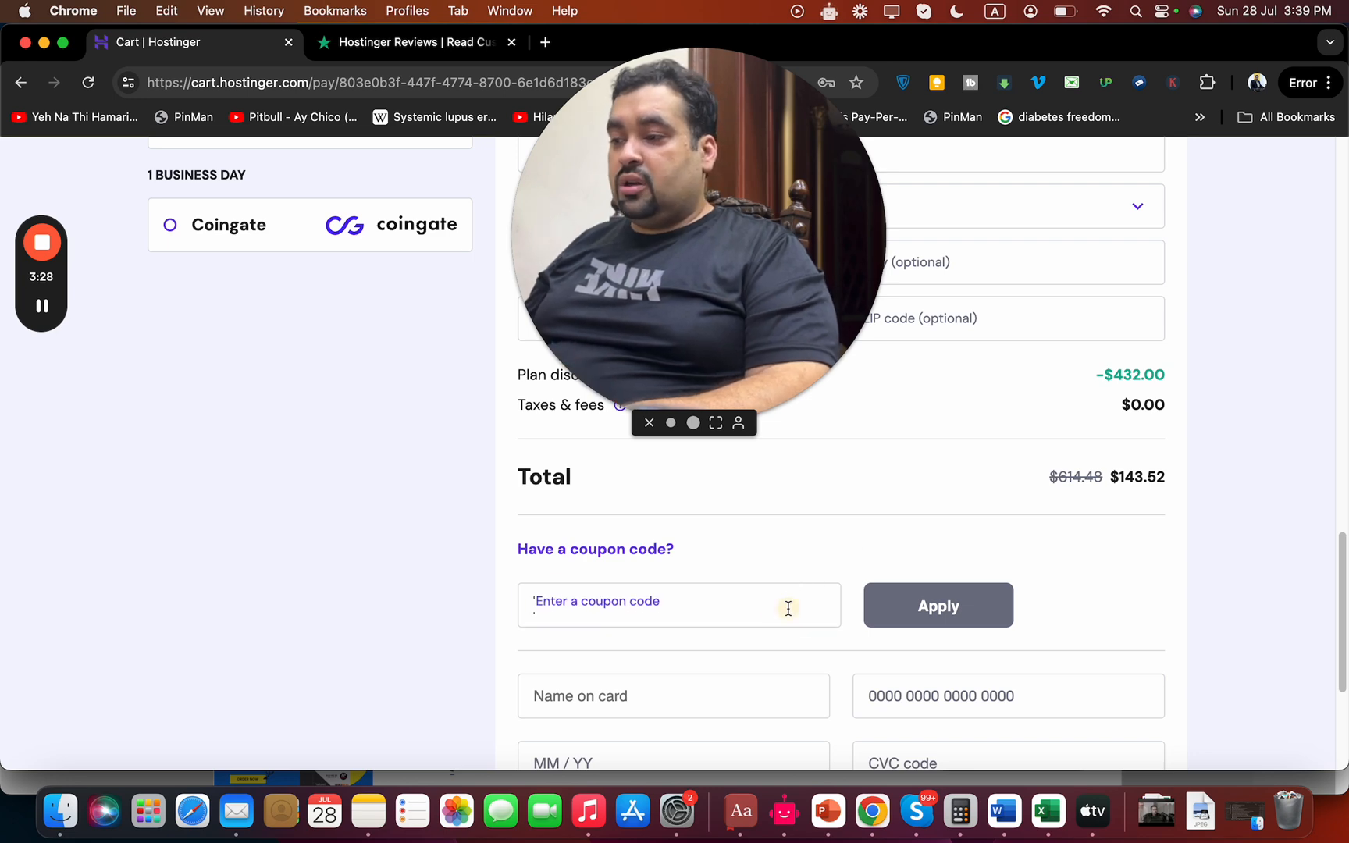
Step: Apply coupon HI10, raising the discount to $446.35 and cutting the total to $129.17
type("HI10")
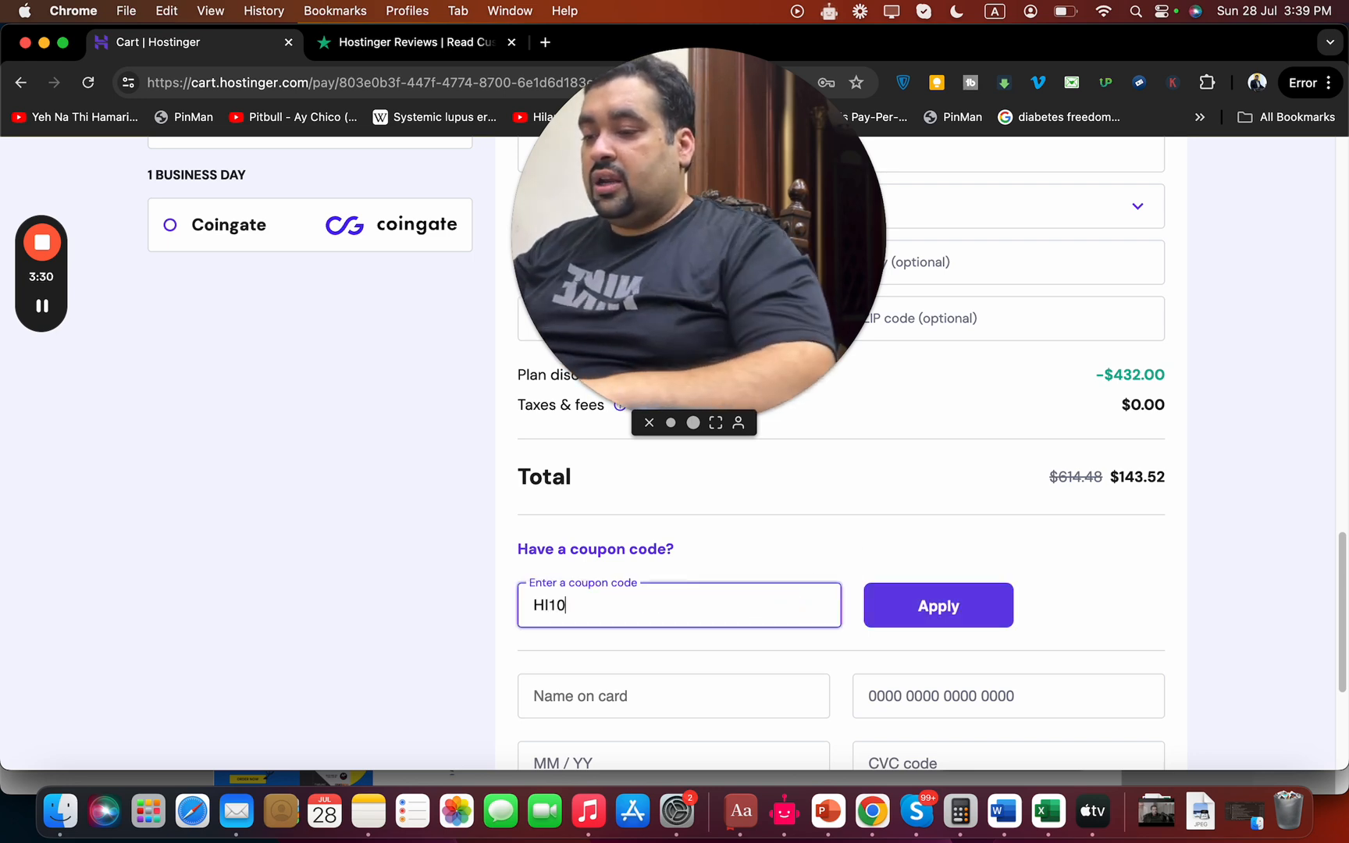
left_click(937, 604)
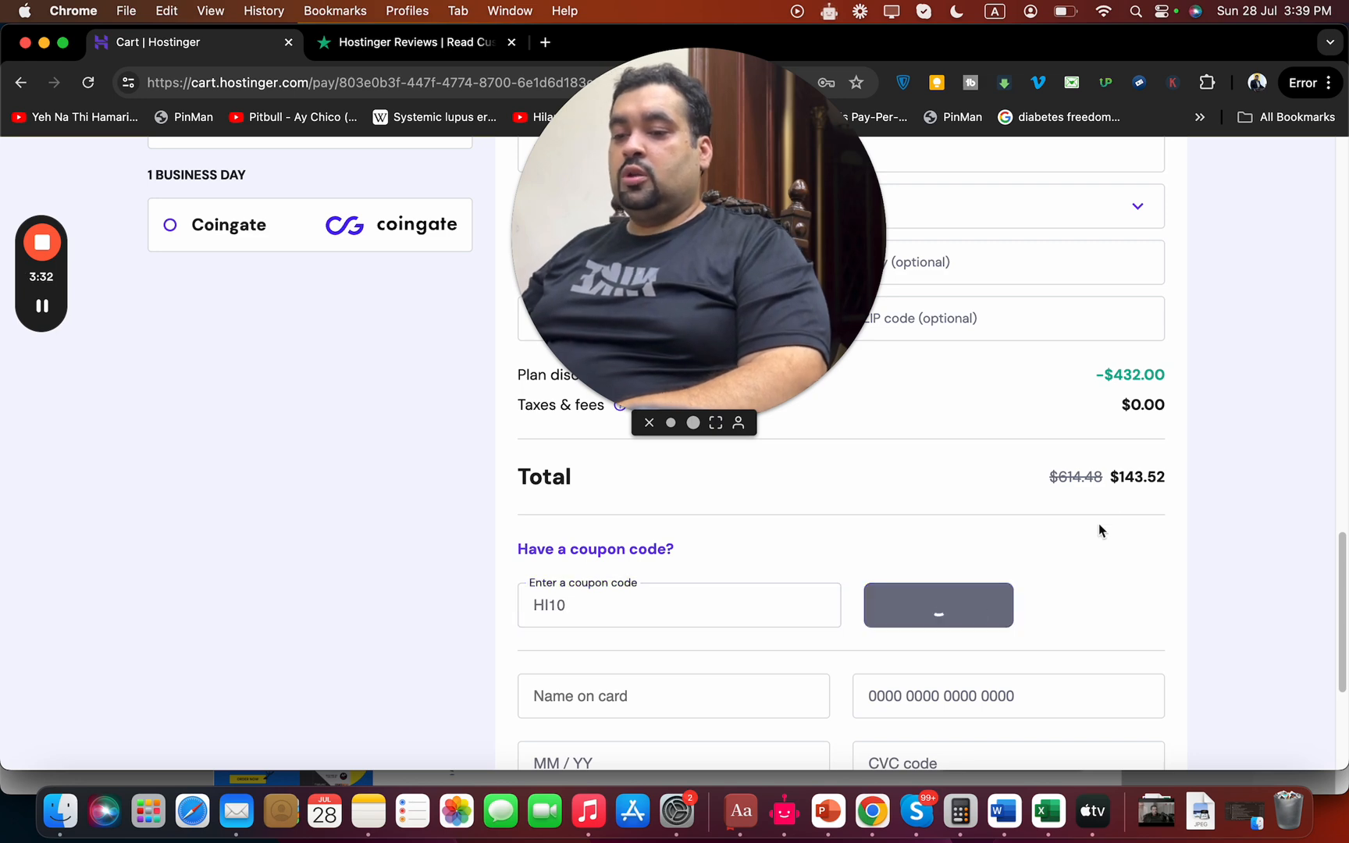
left_click(937, 604)
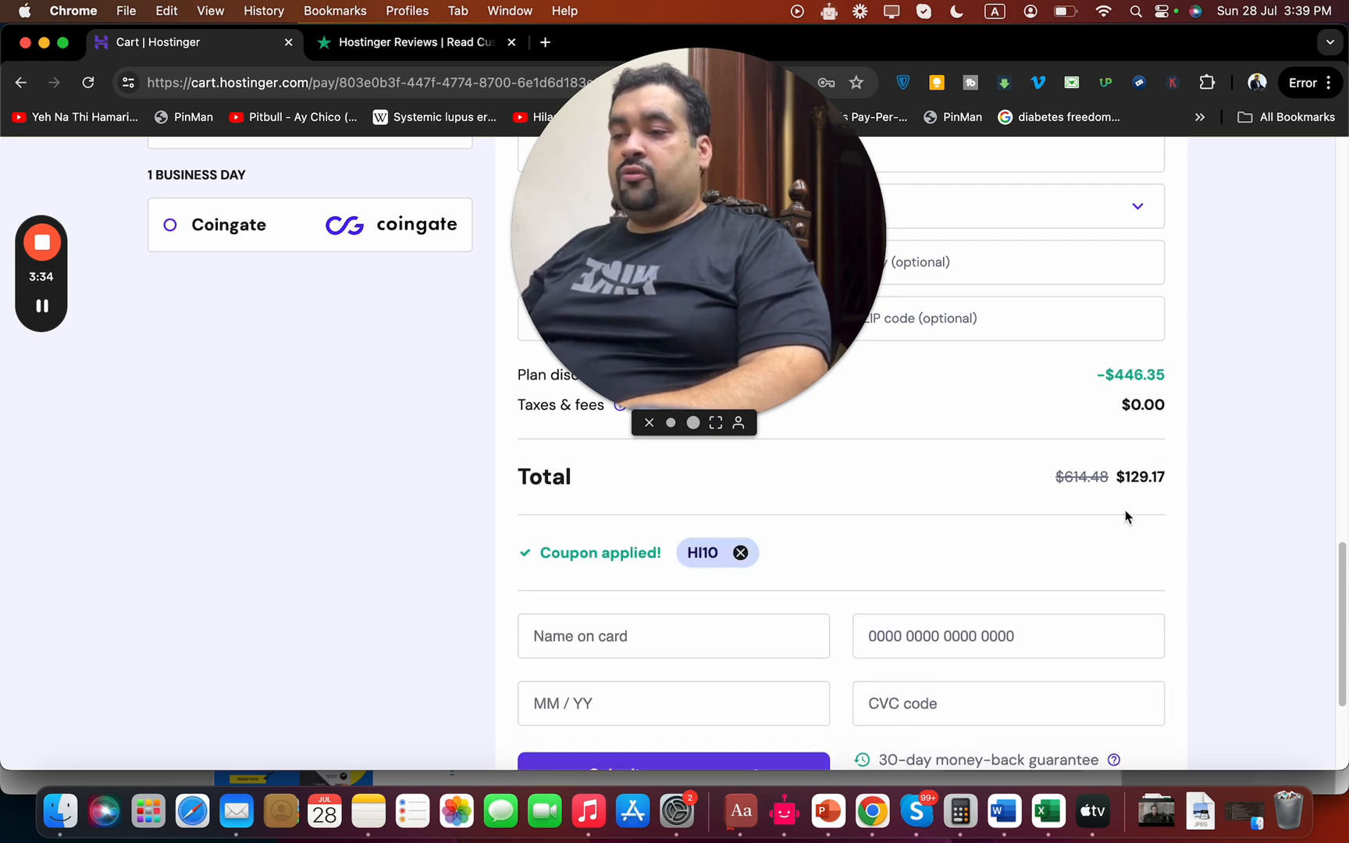